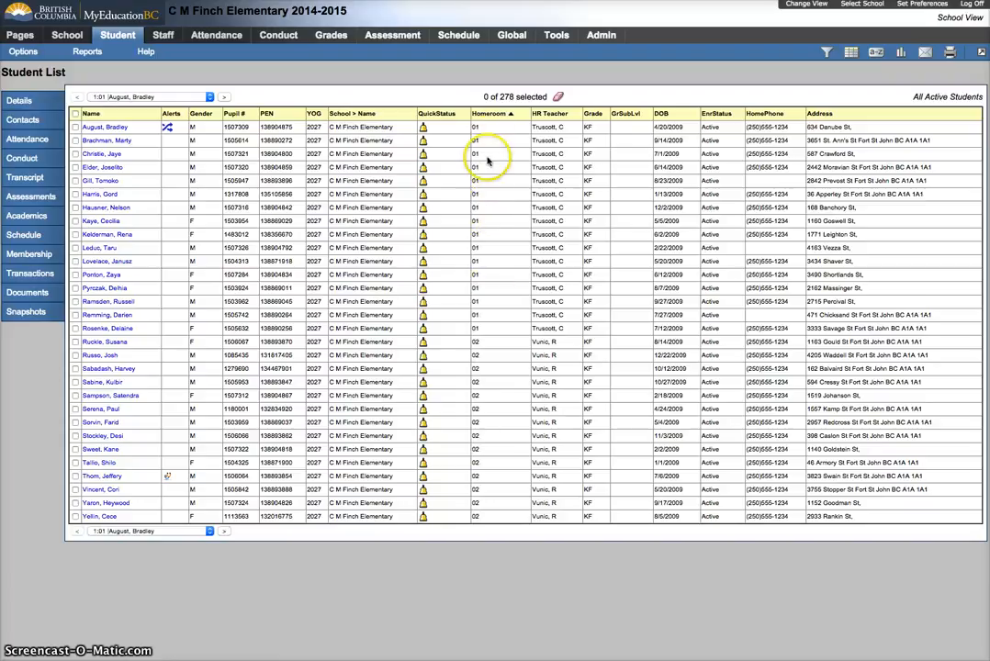
mouse_move(482, 351)
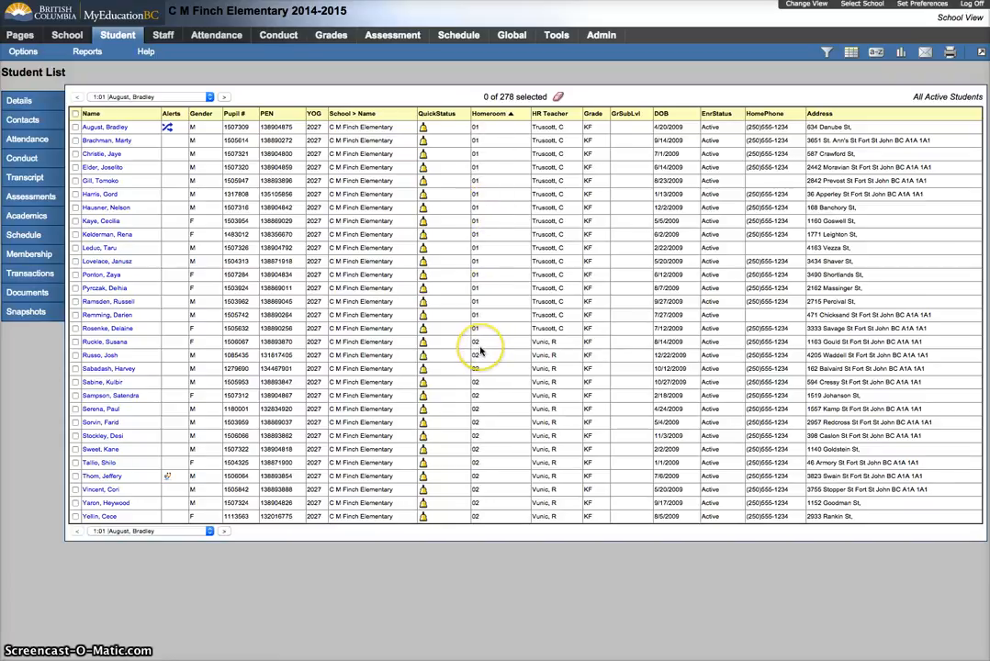
mouse_move(483, 328)
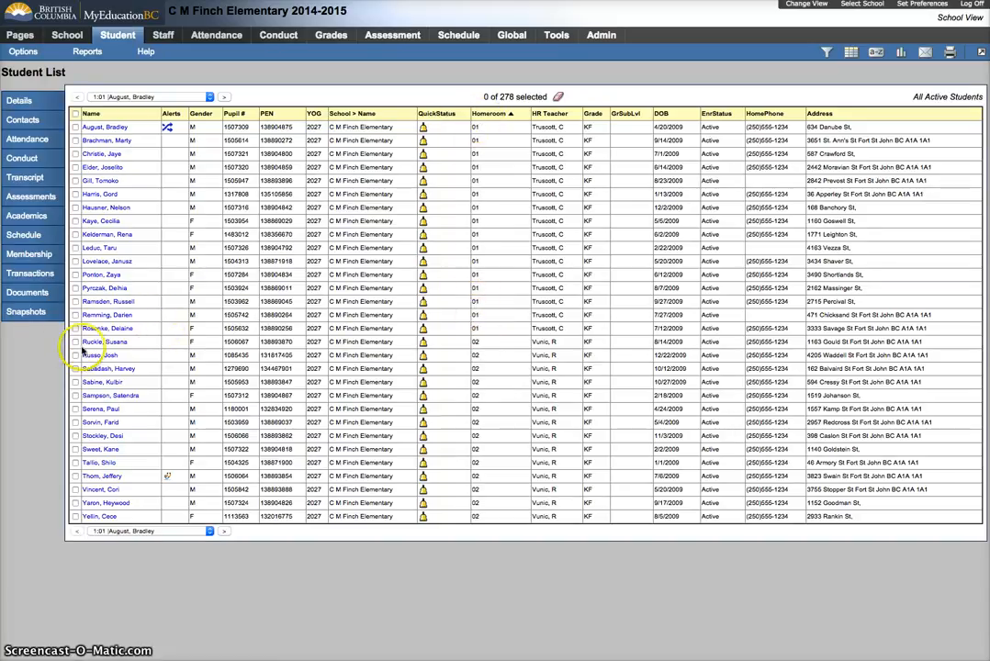
mouse_move(76, 163)
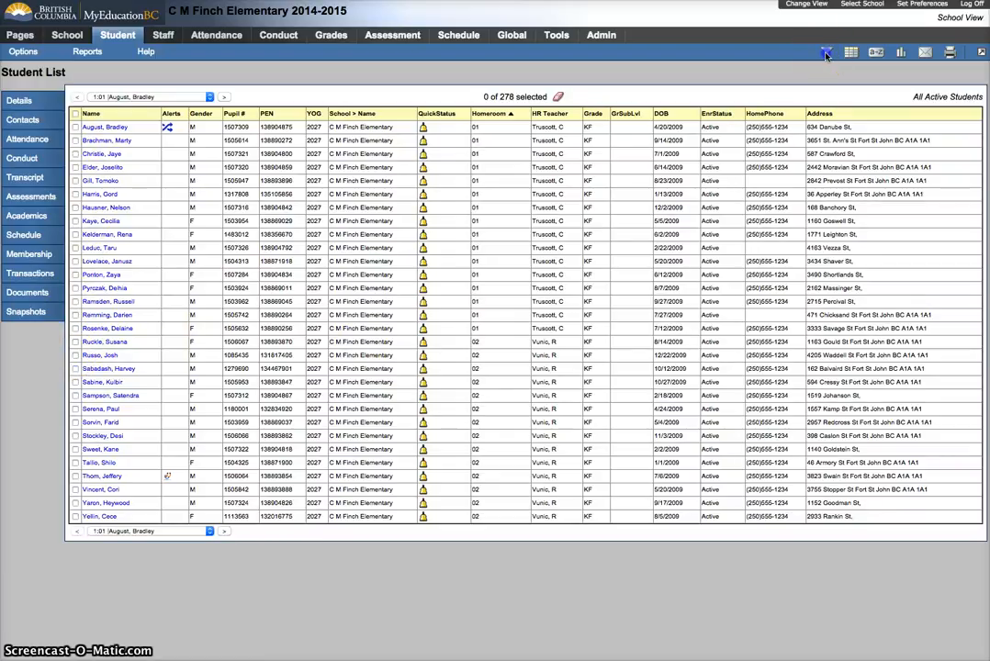
- Filter the student list to homeroom 01 and select all 16 students
click(825, 51)
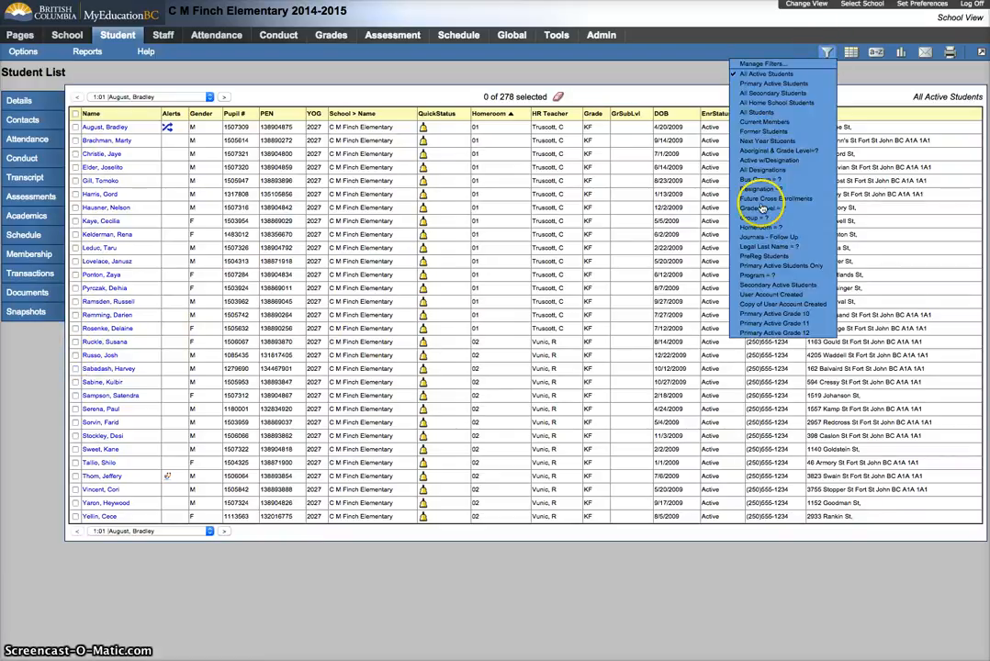
click(761, 218)
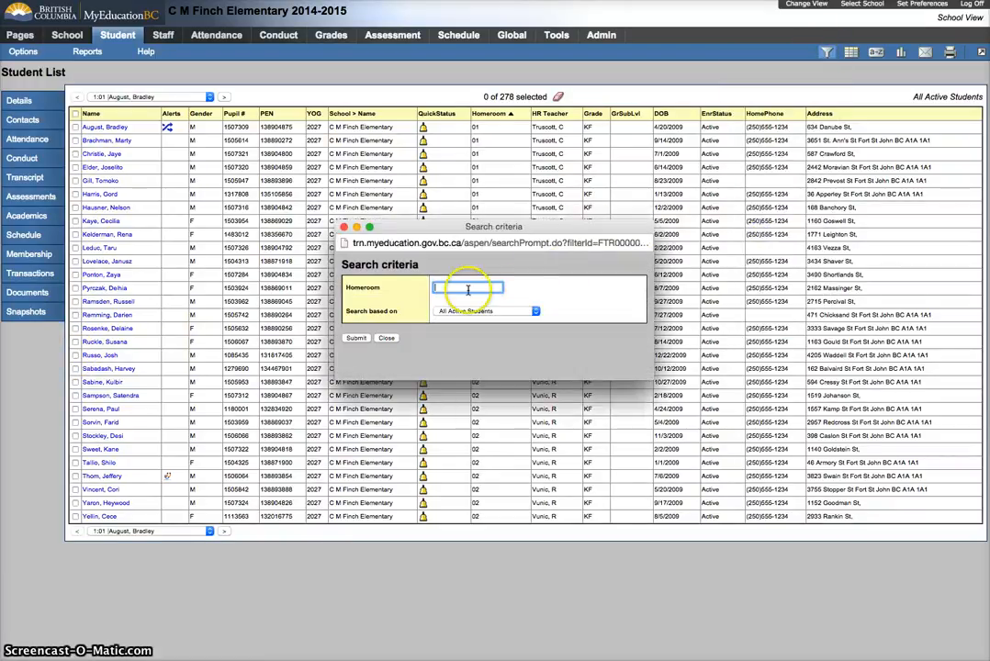
text(01)
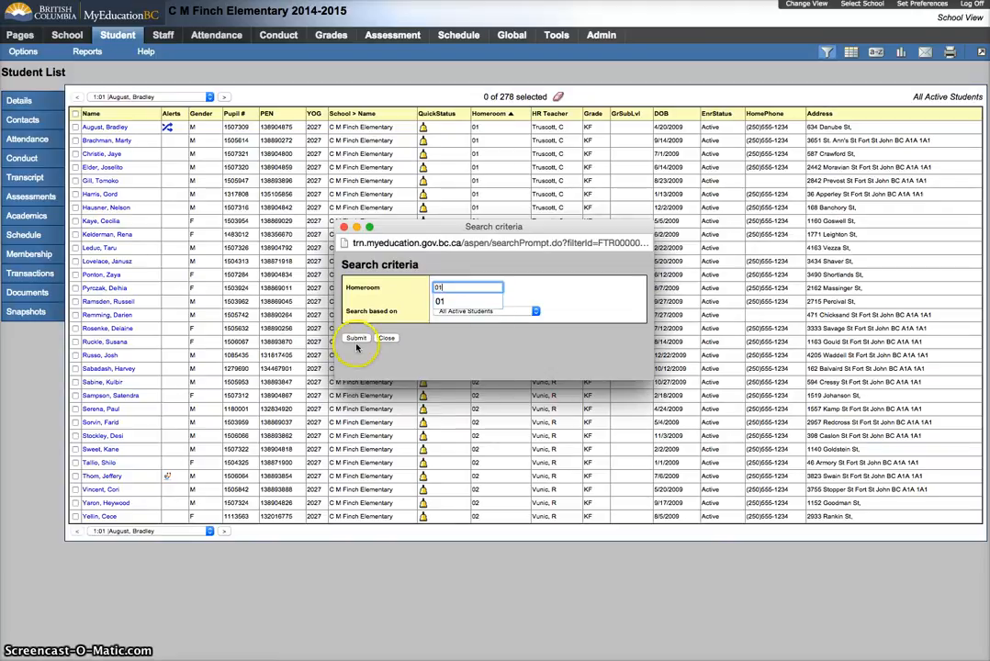
click(357, 338)
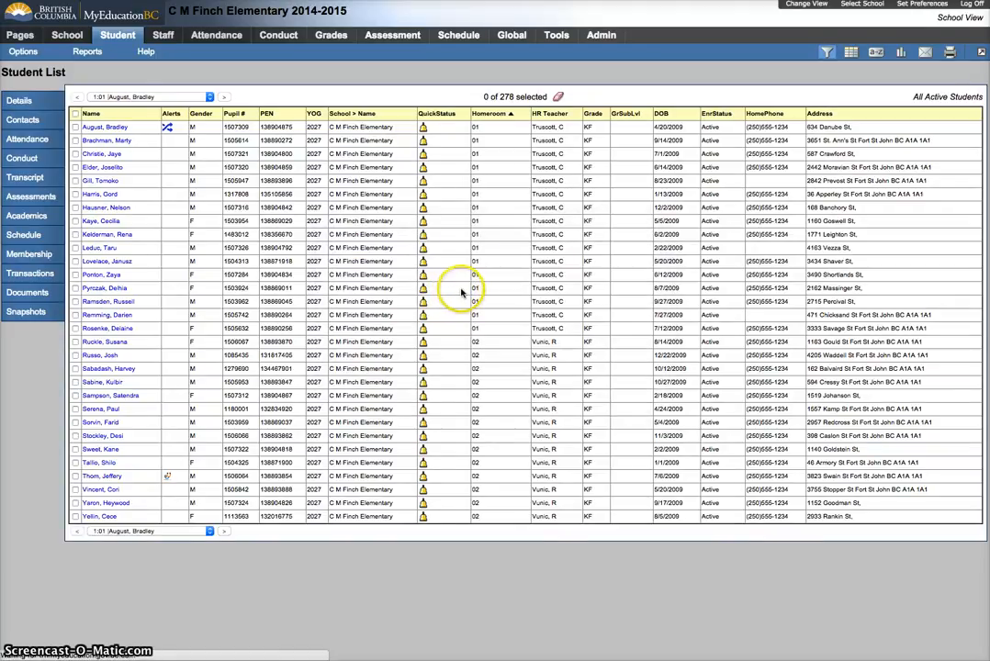
mouse_move(471, 368)
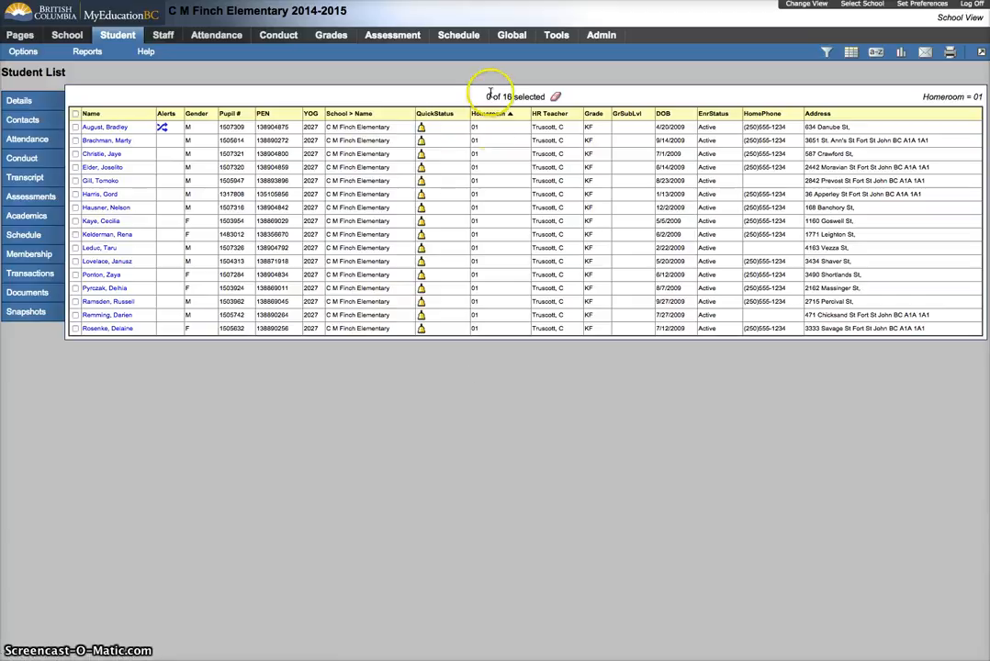
mouse_move(496, 358)
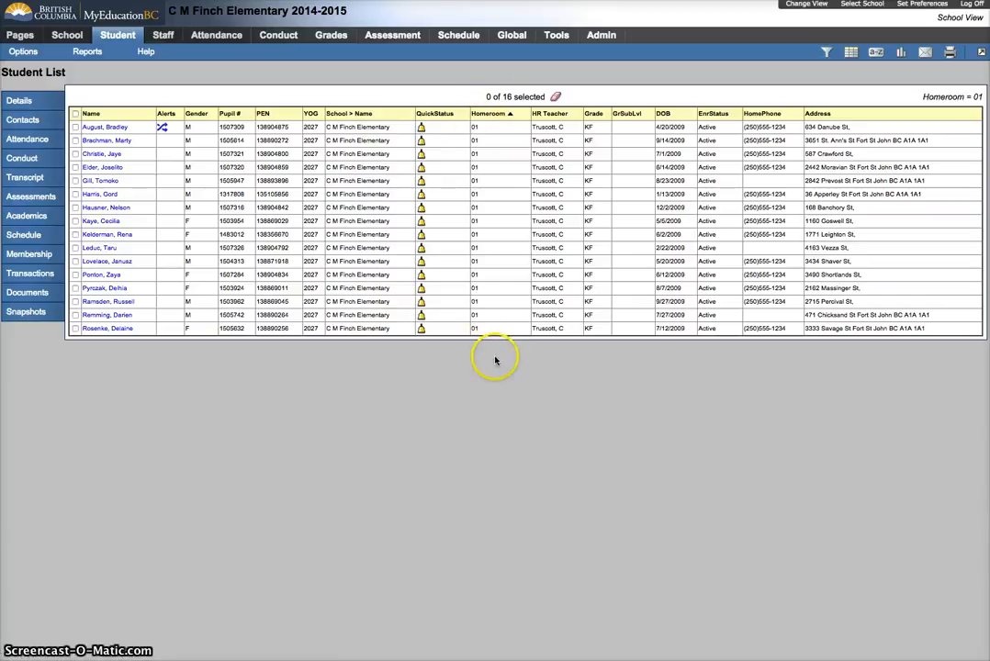
mouse_move(439, 131)
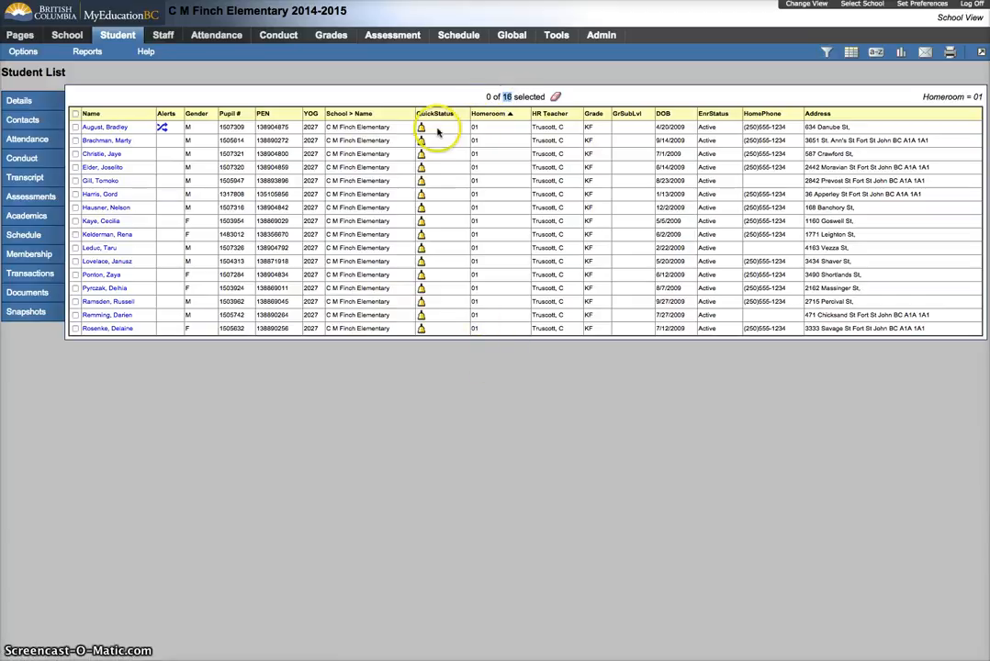
click(75, 113)
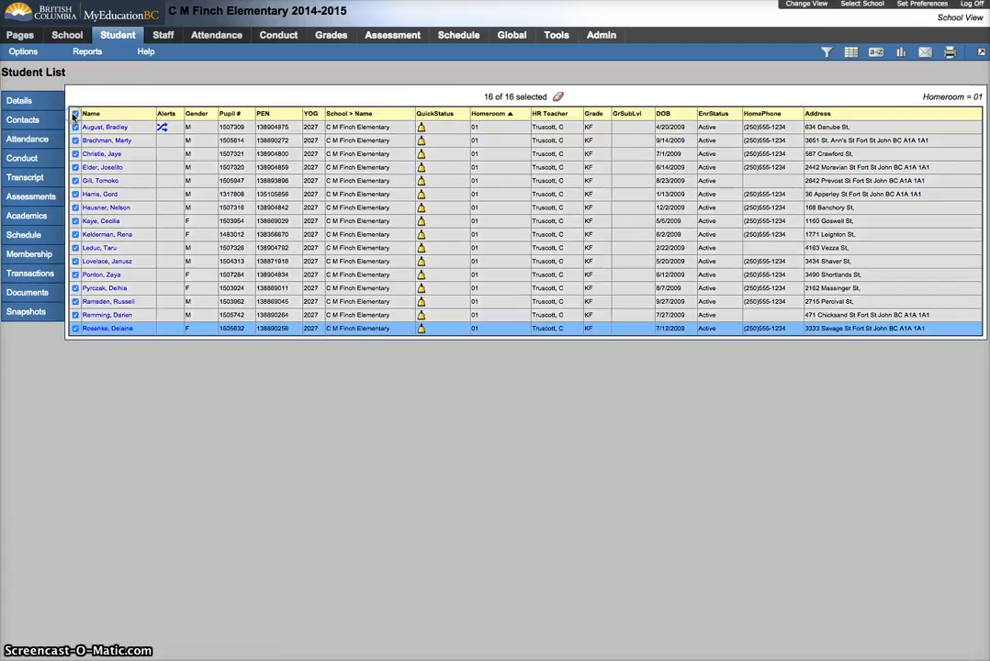
click(23, 51)
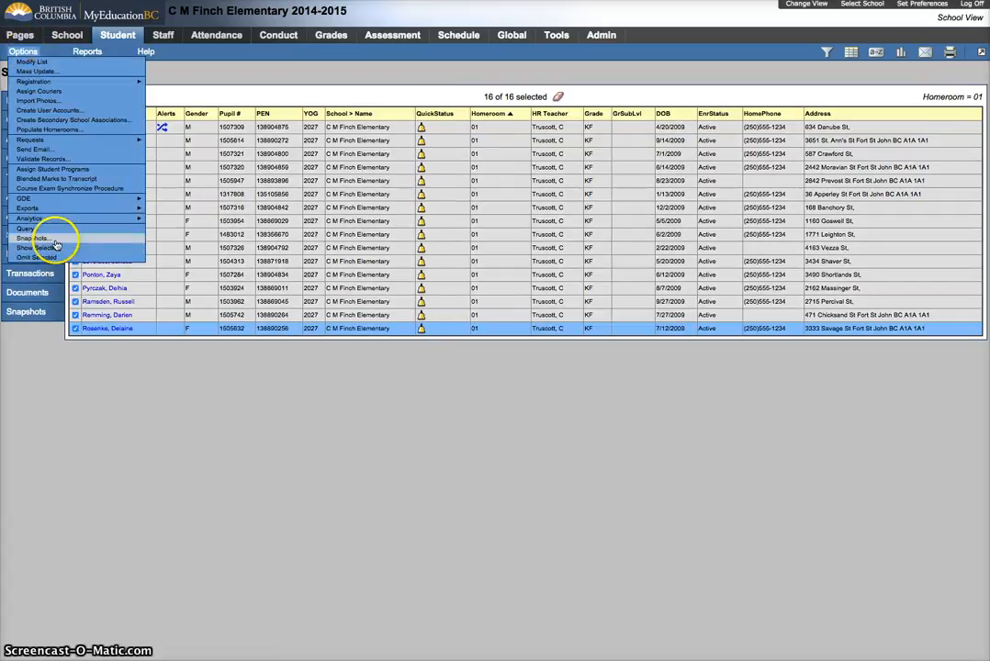
- Open the Manage Snapshots window from the Options menu
click(31, 237)
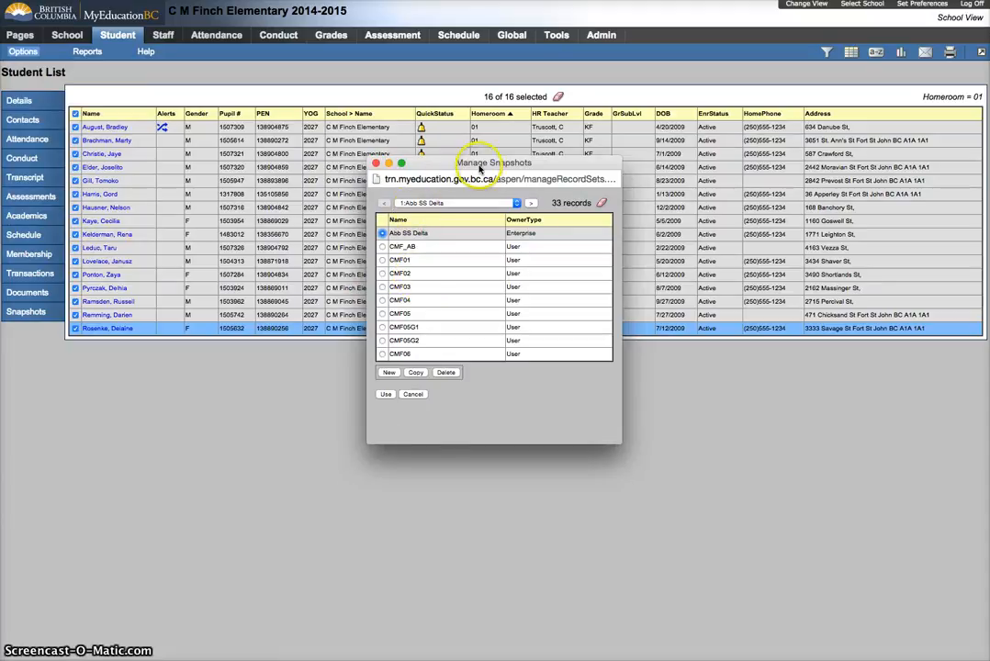
mouse_move(457, 198)
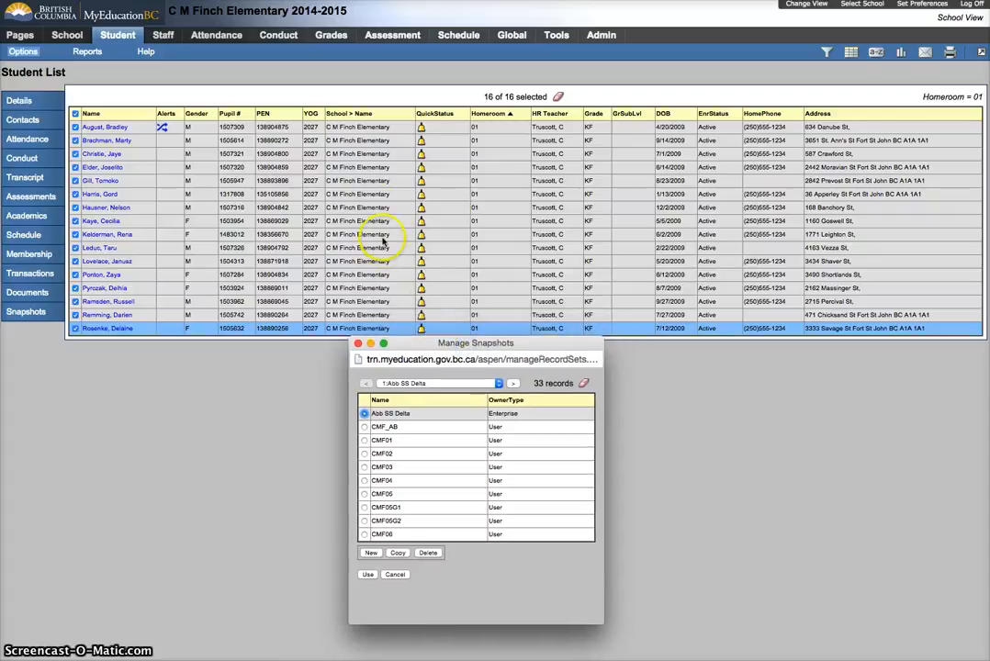
mouse_move(470, 347)
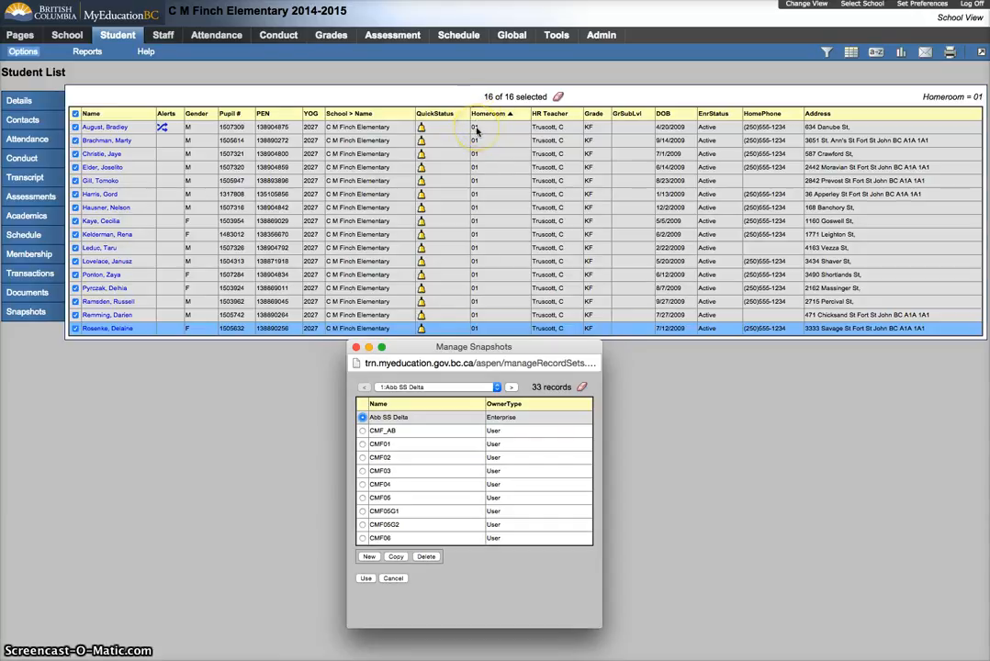
mouse_move(484, 349)
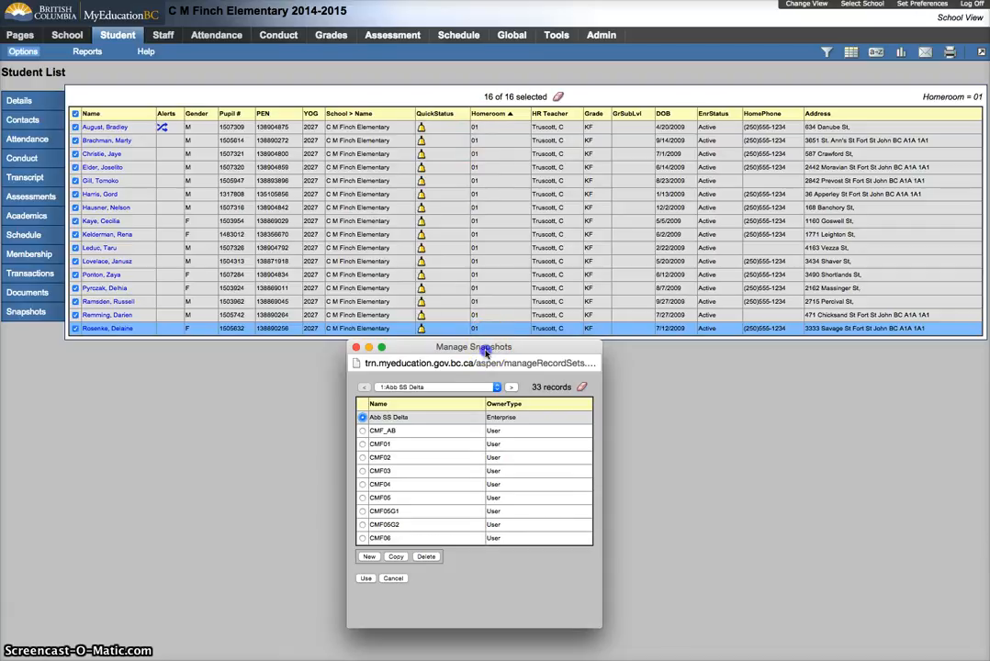
mouse_move(416, 496)
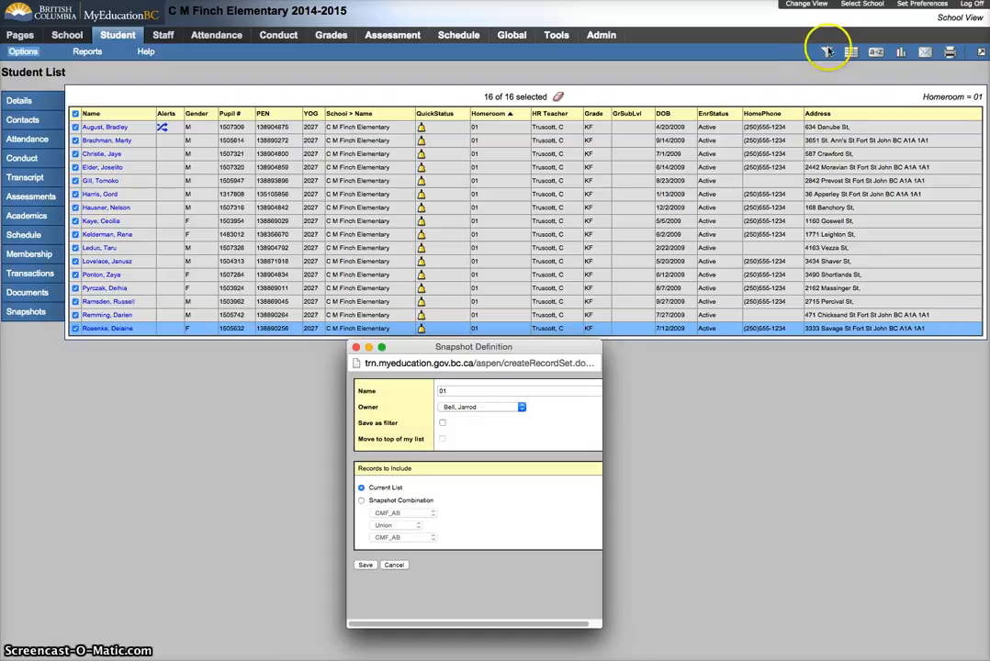
mouse_move(828, 51)
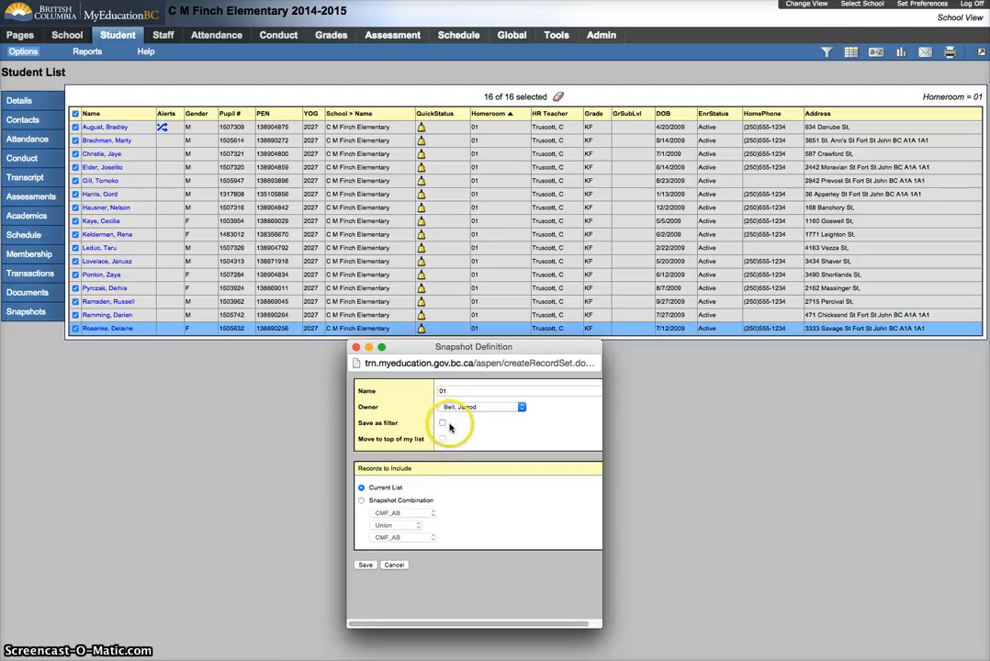
mouse_move(366, 564)
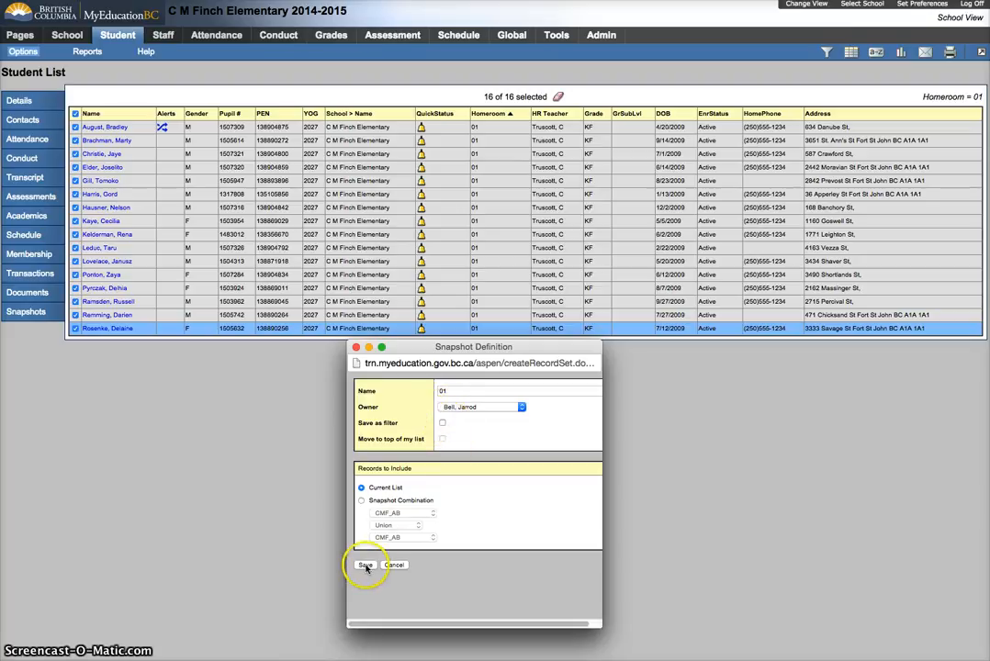
- Save a new snapshot named '01' from the current list of 16 students
click(366, 565)
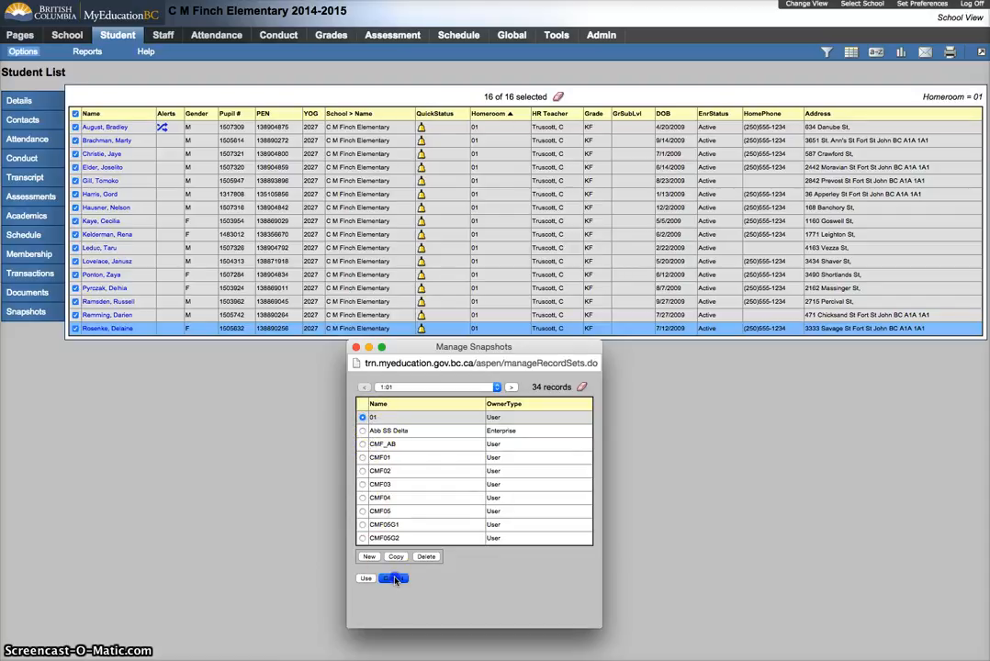
- Cancel the Manage Snapshots window to return to the homeroom 01 student list
click(393, 578)
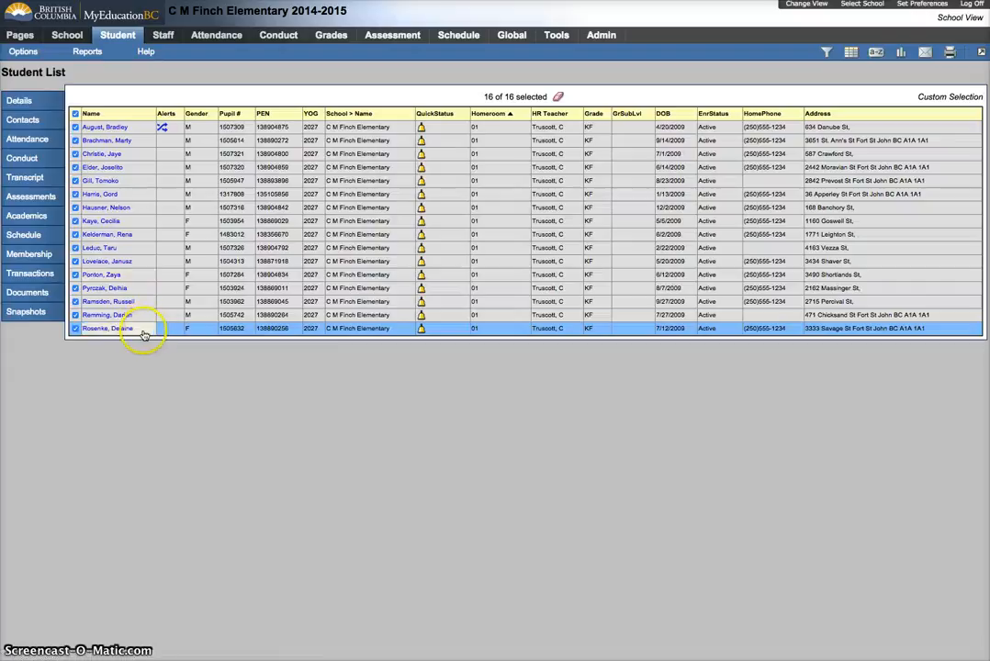
mouse_move(464, 342)
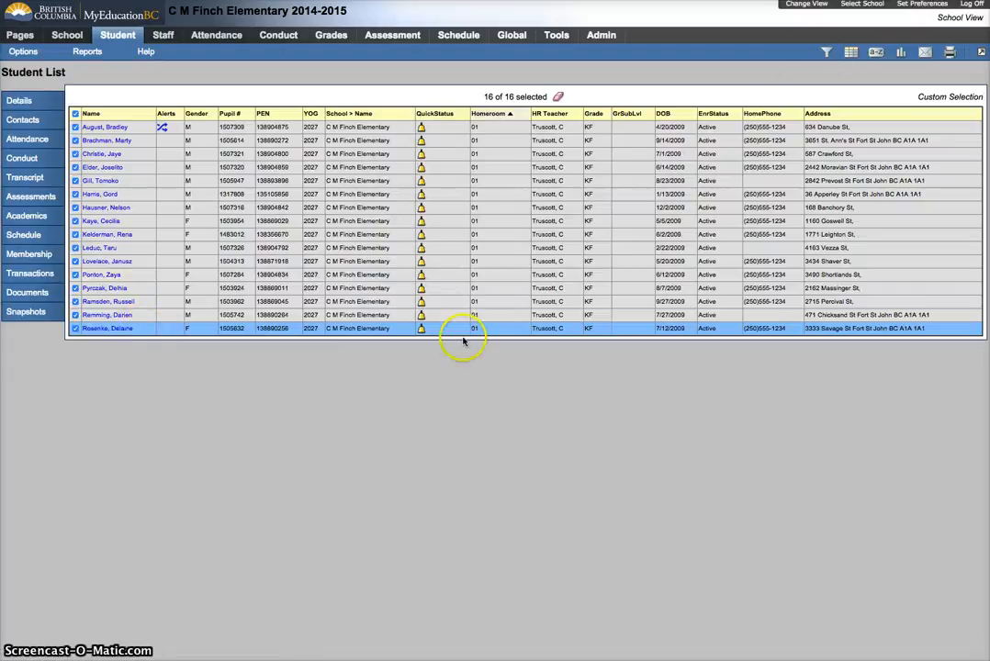
click(826, 51)
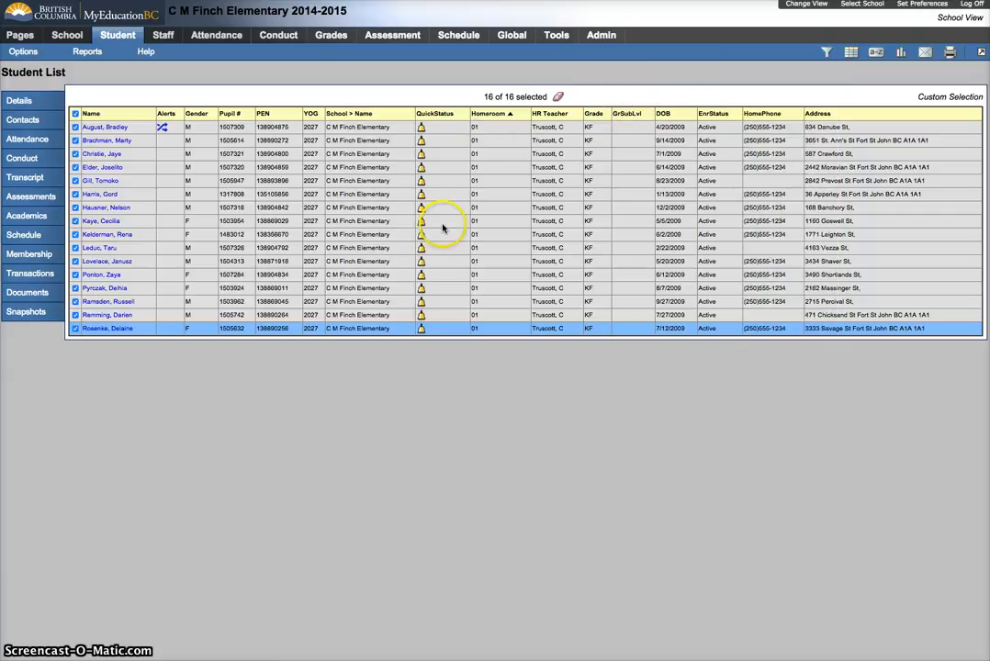
mouse_move(478, 125)
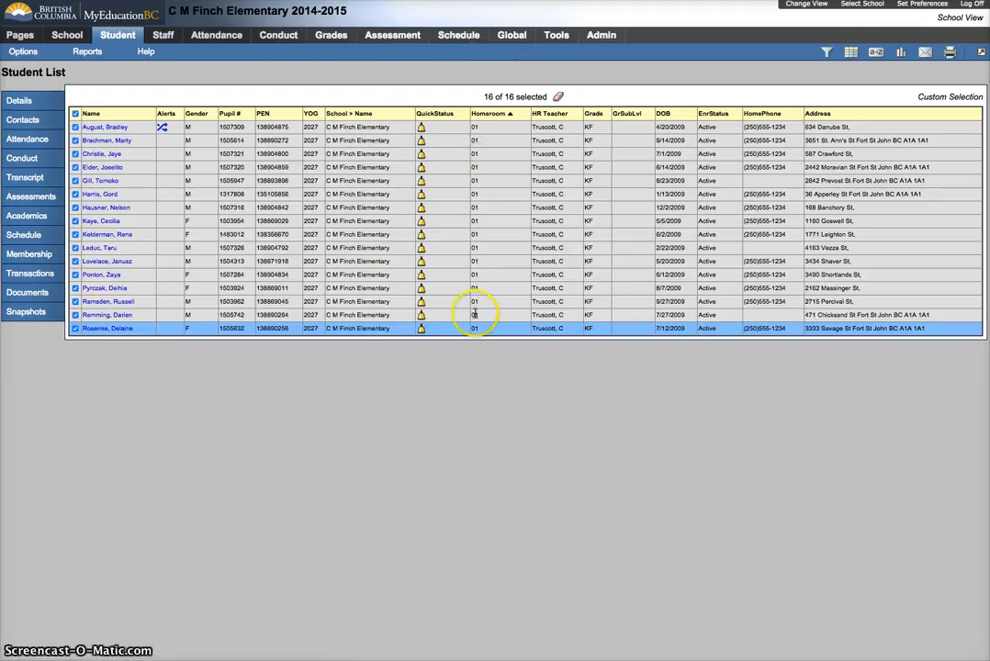
mouse_move(476, 132)
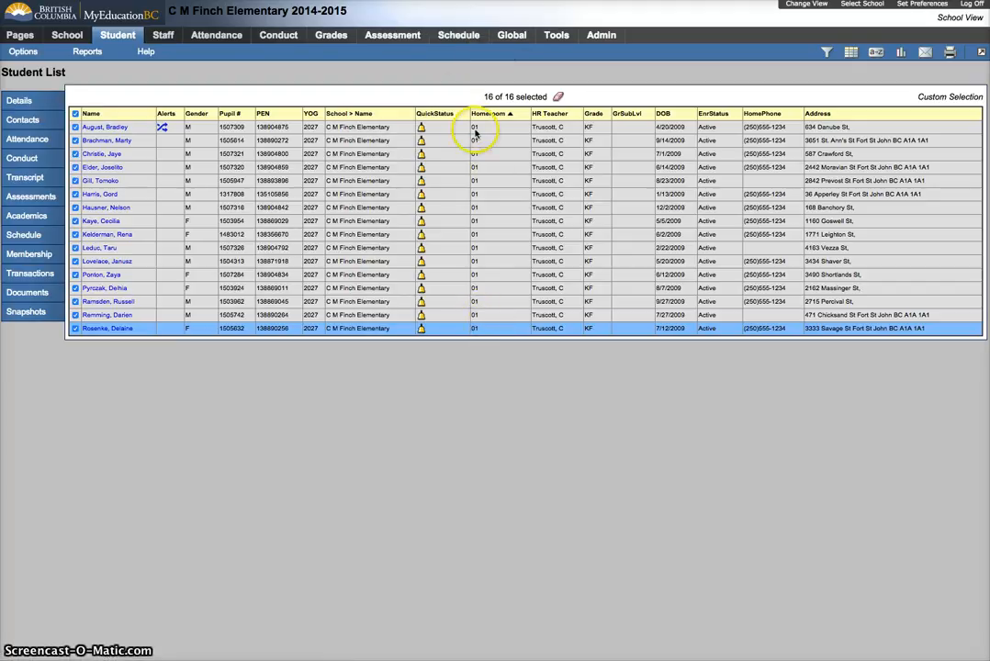
mouse_move(482, 382)
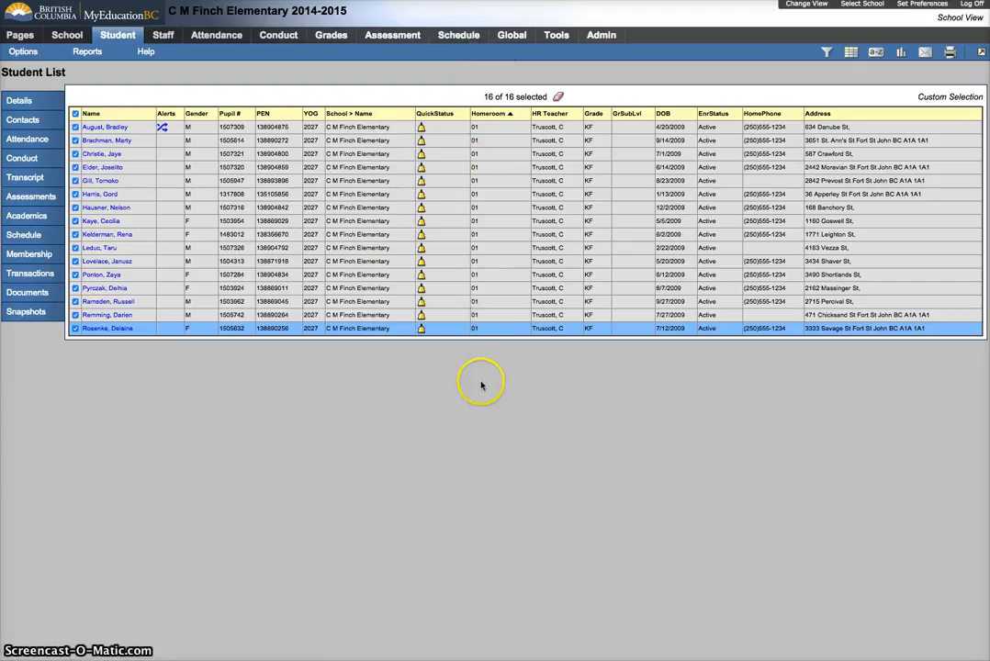
mouse_move(363, 266)
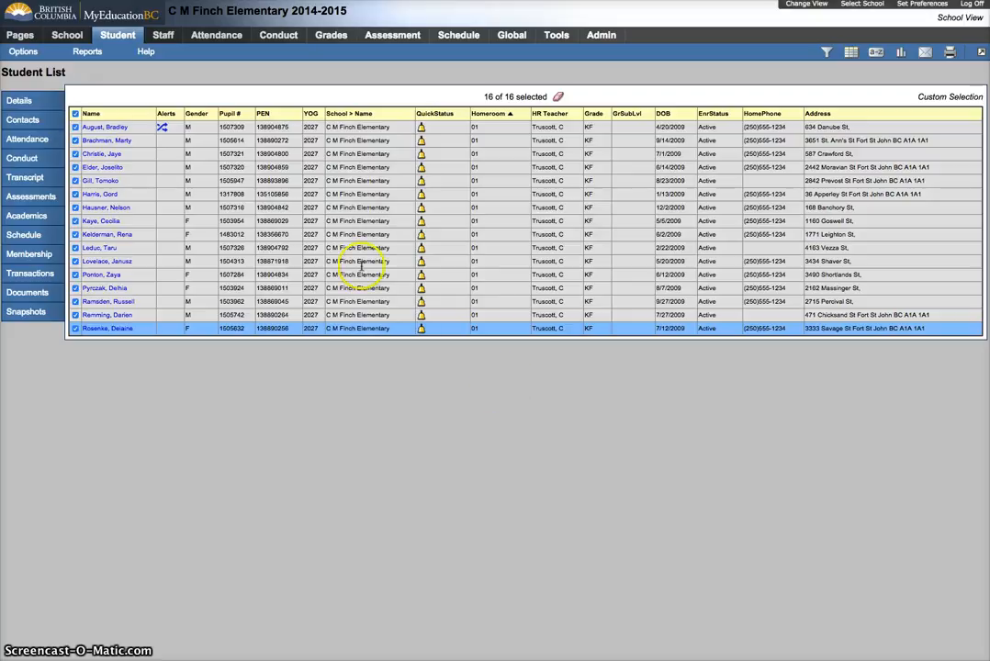
mouse_move(496, 354)
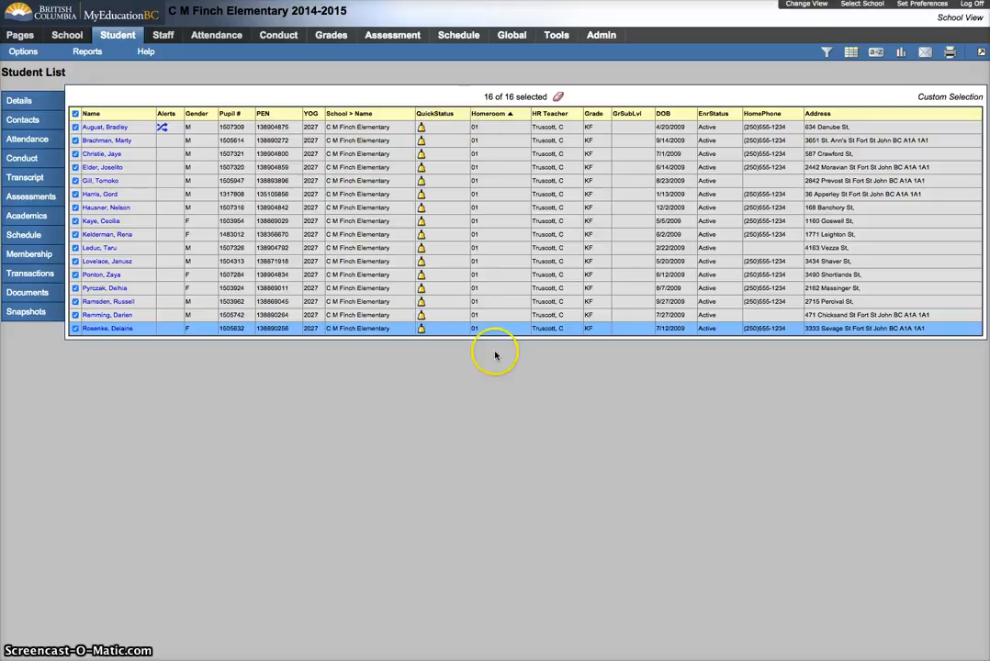
- Switch to All Active Students (278) and page forward to homerooms 06–08
click(826, 51)
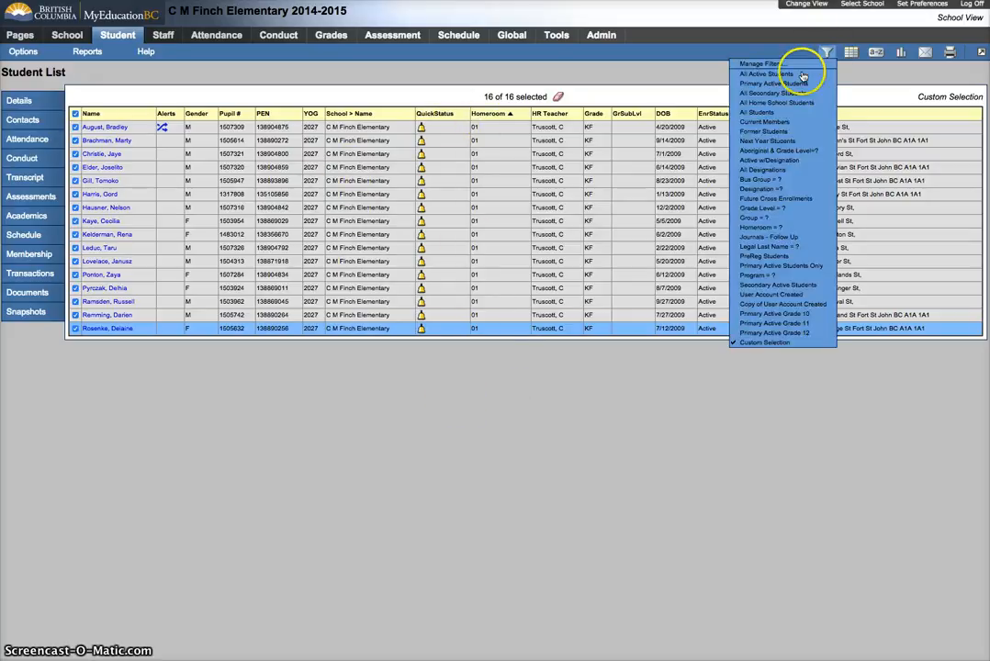
click(765, 74)
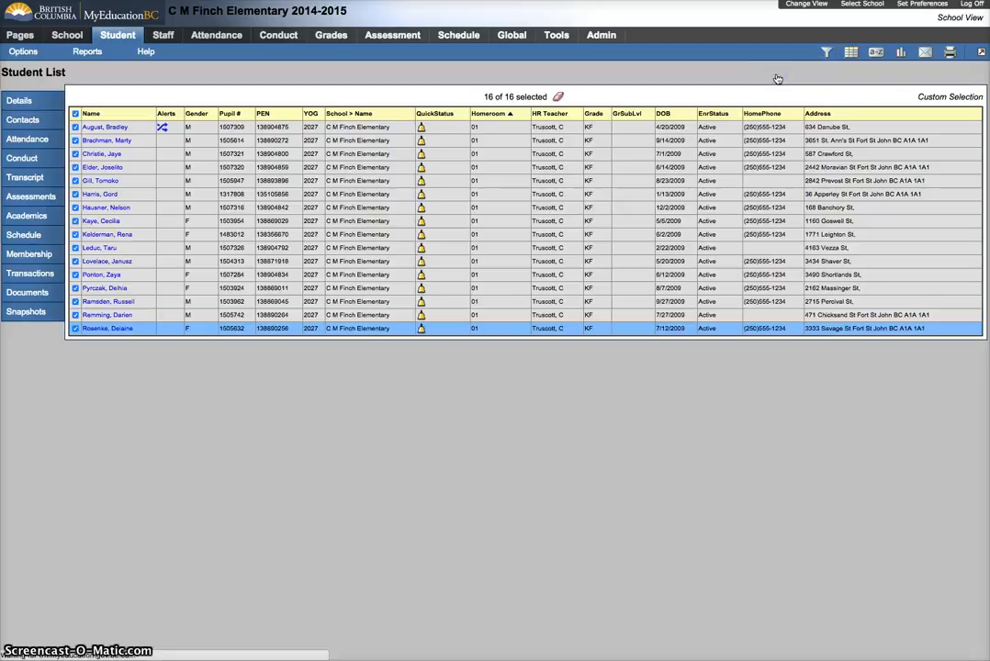
mouse_move(769, 83)
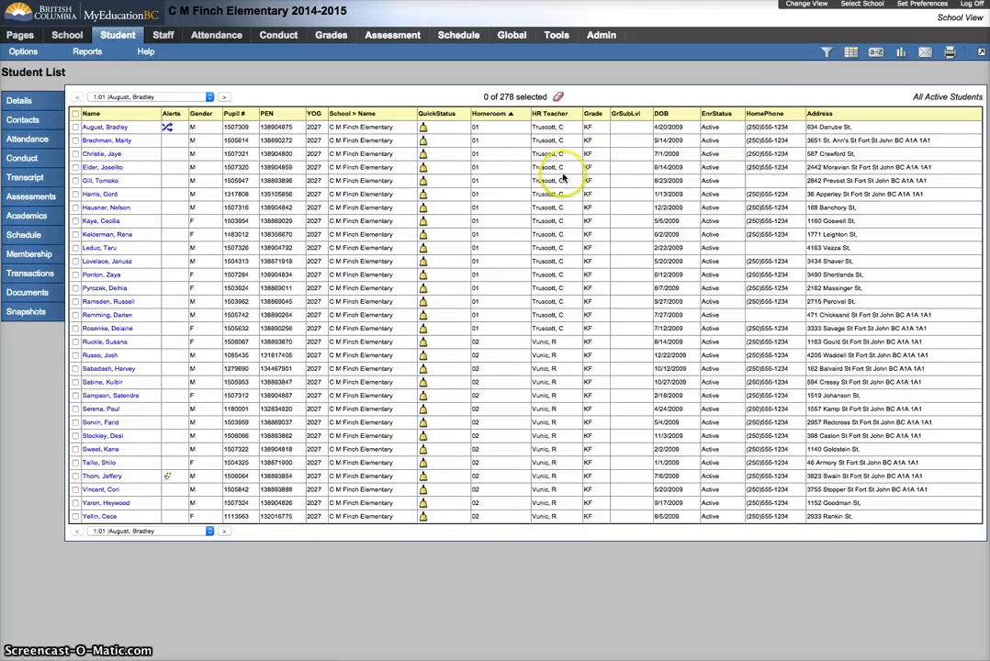
click(826, 52)
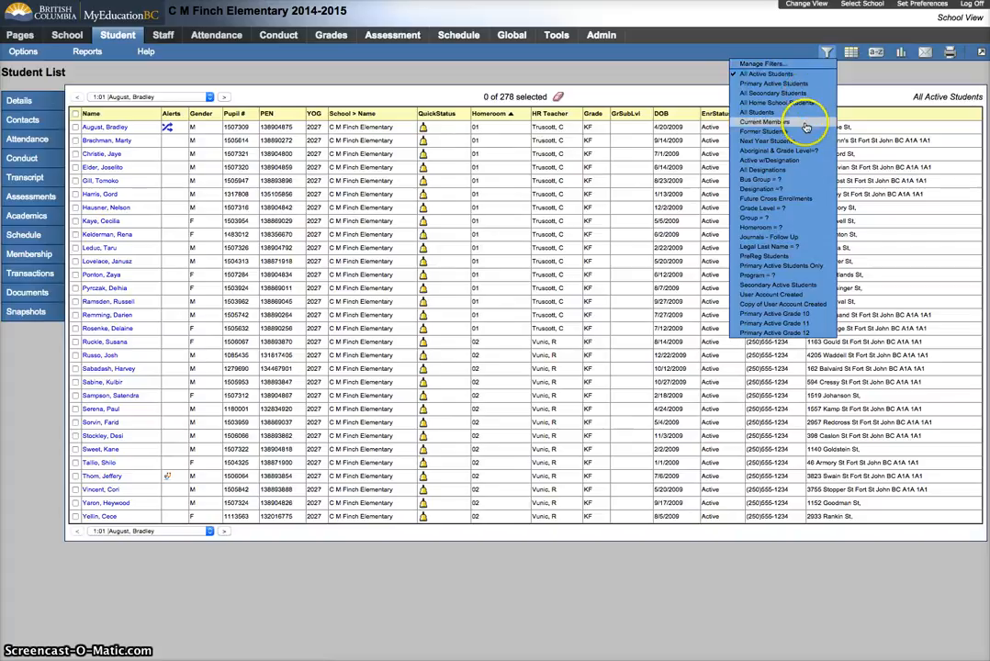
click(657, 73)
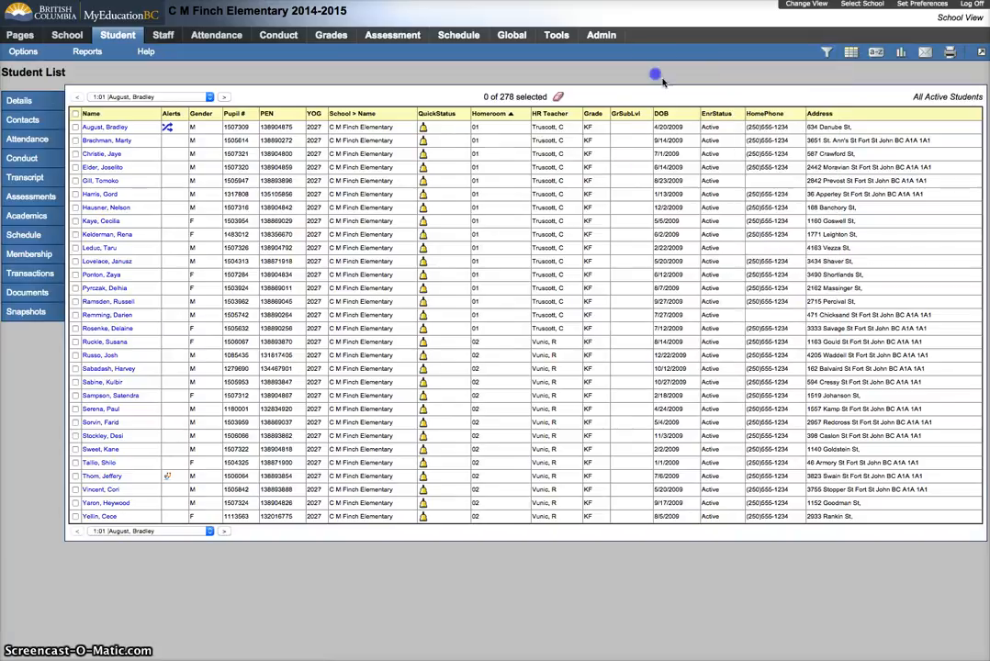
click(209, 96)
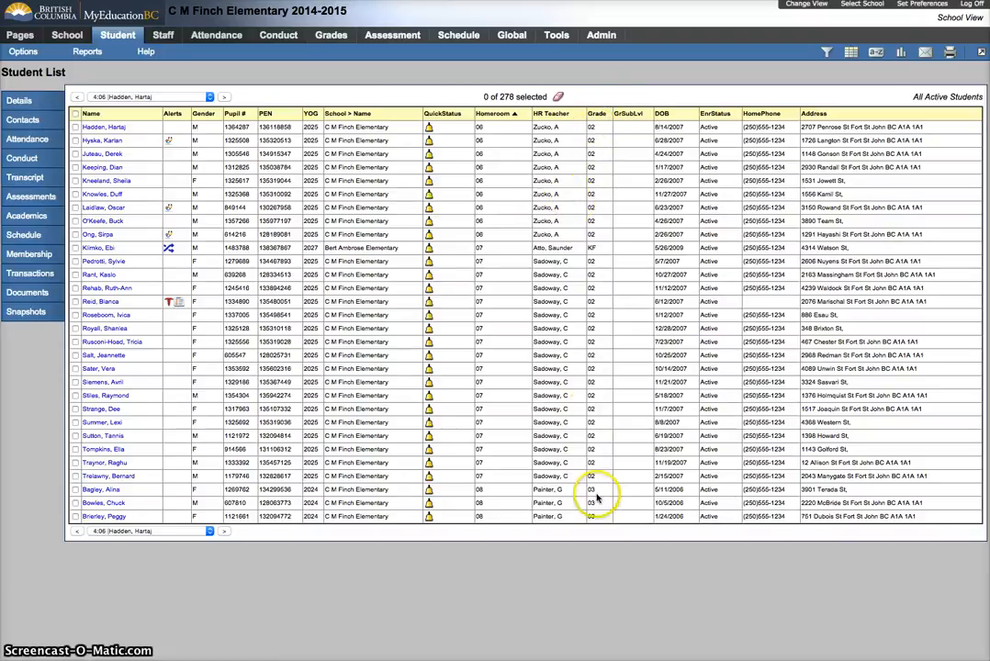
mouse_move(382, 206)
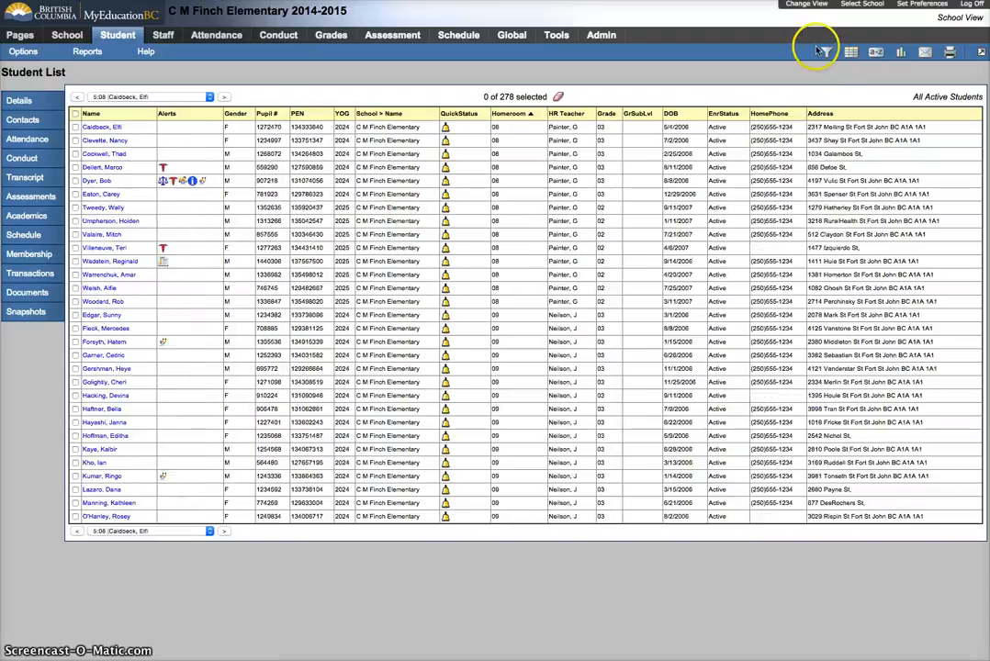
- Filter the student list by homeroom 08, leaving 17 students
click(826, 53)
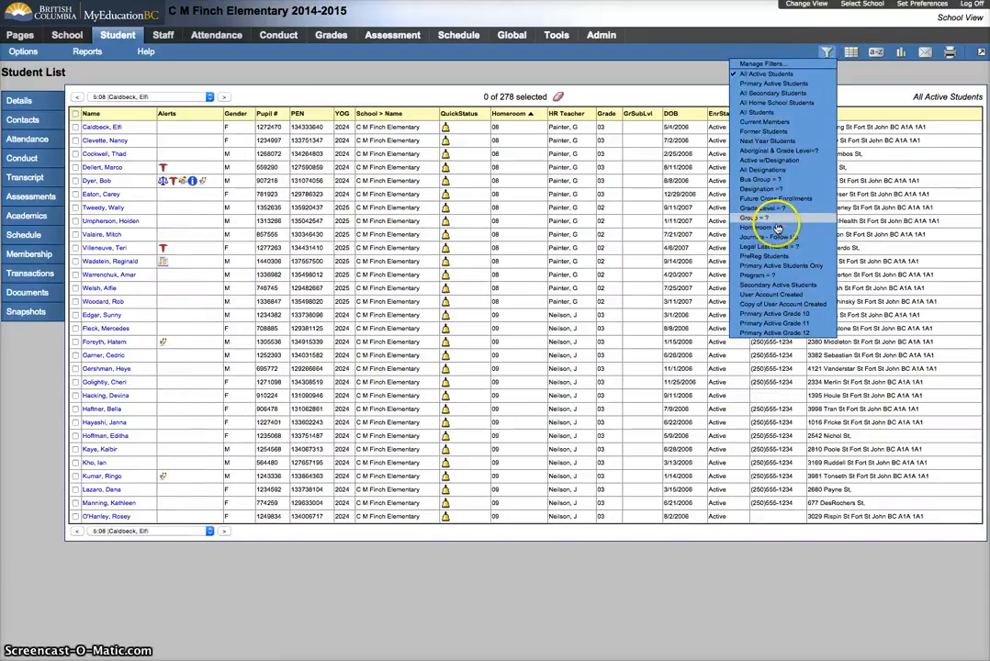
click(761, 227)
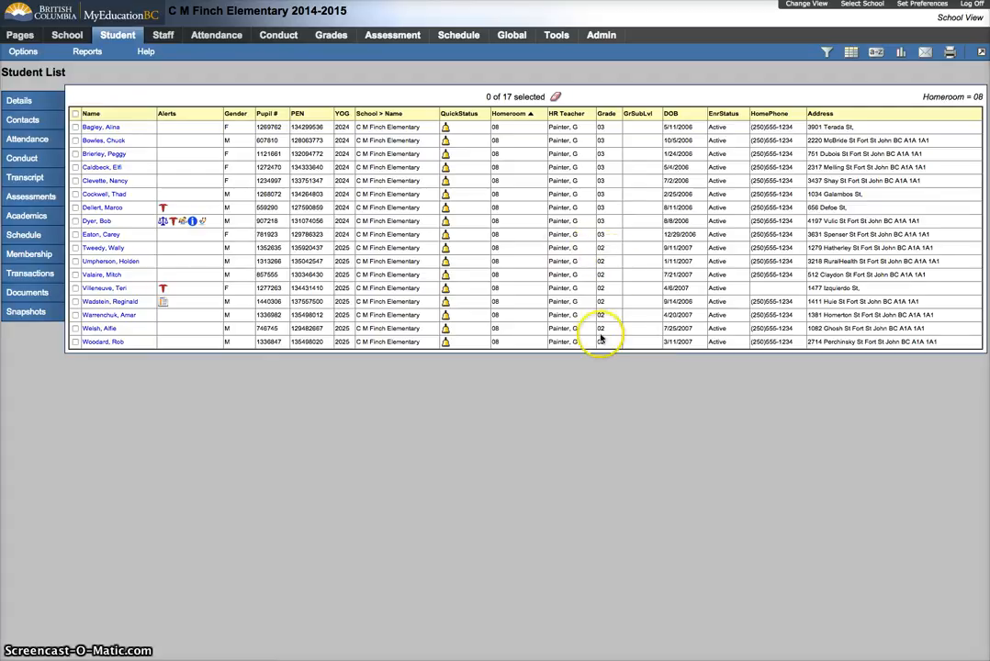
mouse_move(588, 130)
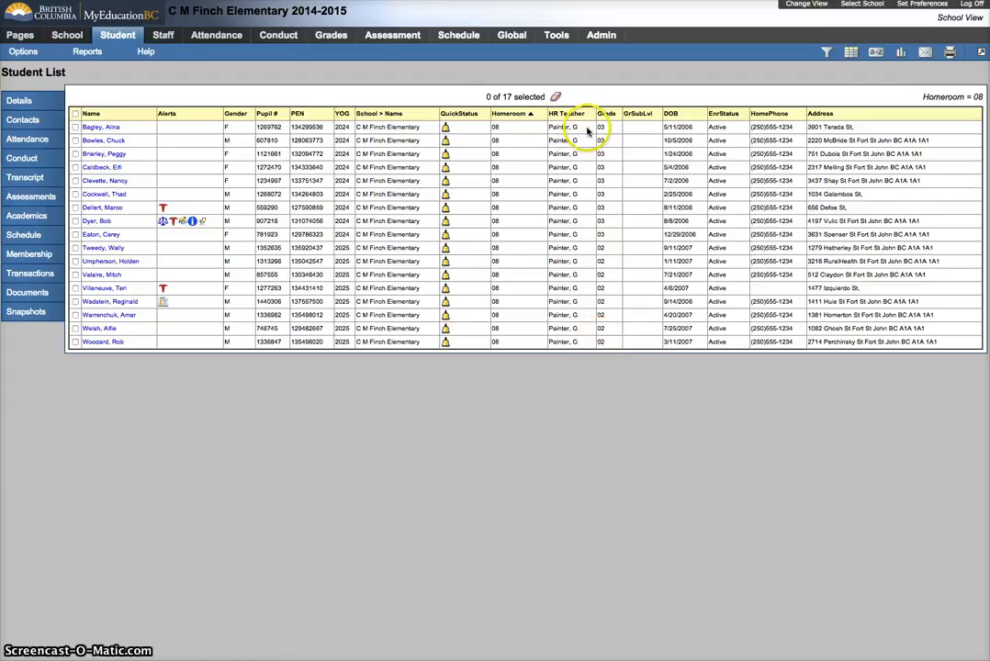
mouse_move(609, 236)
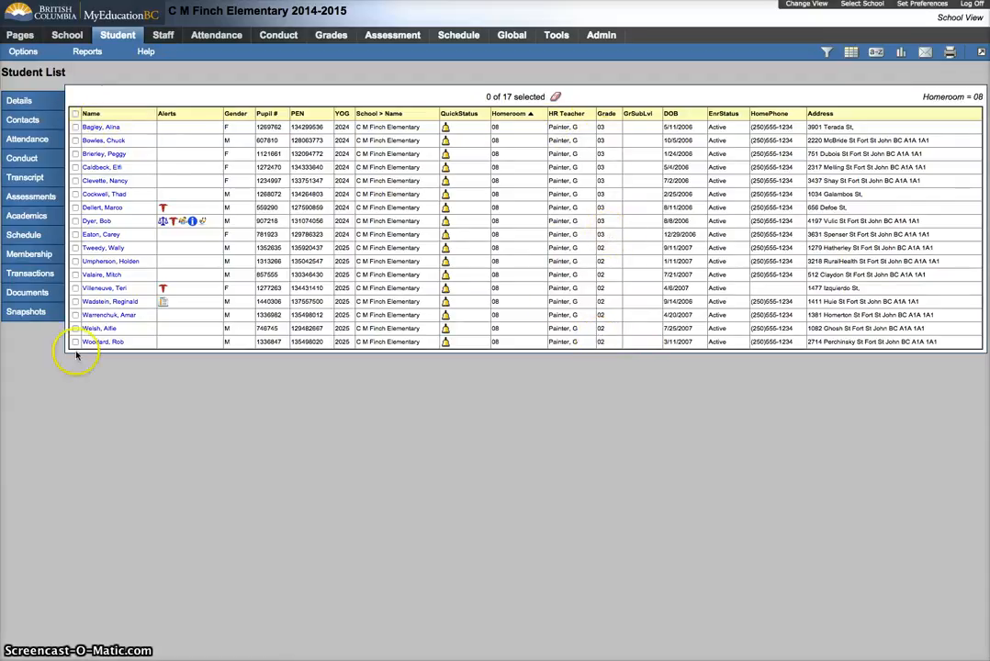
- Create and save snapshot '08' from the current list, then load it with Use
click(23, 50)
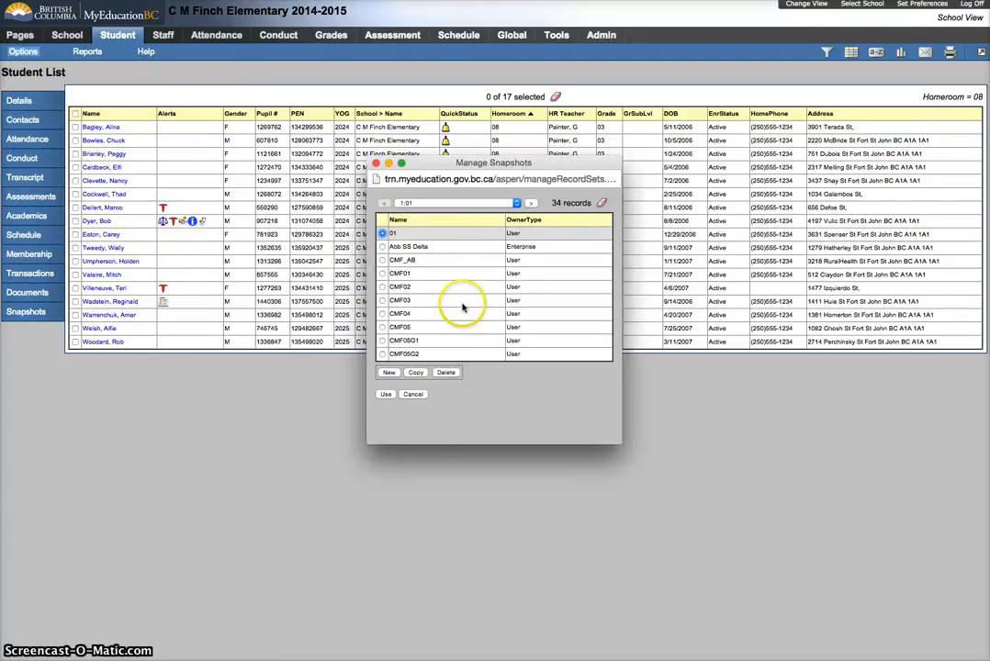
click(388, 372)
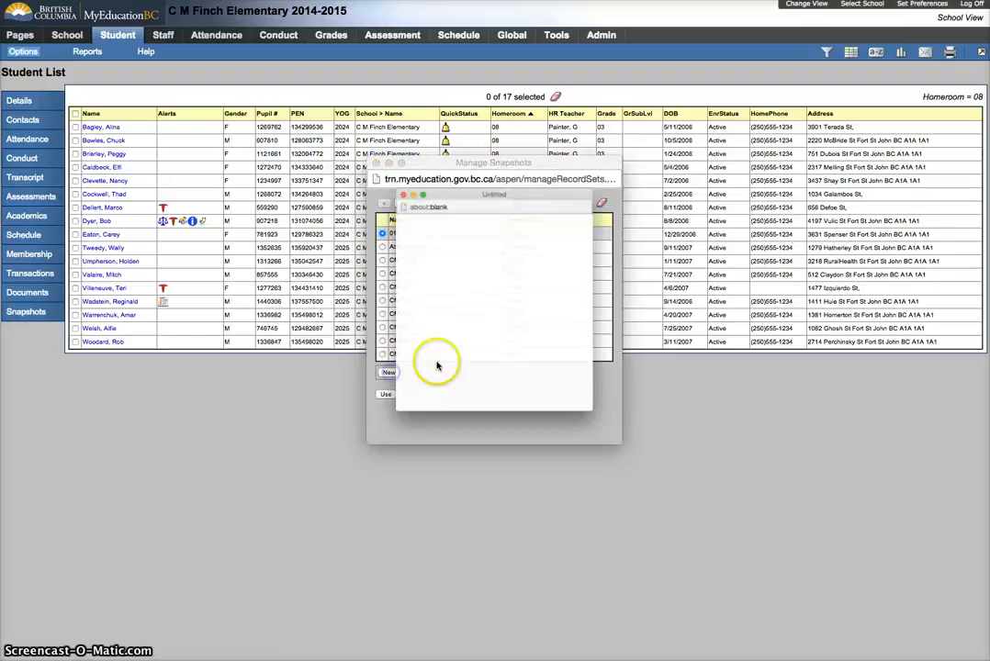
click(388, 372)
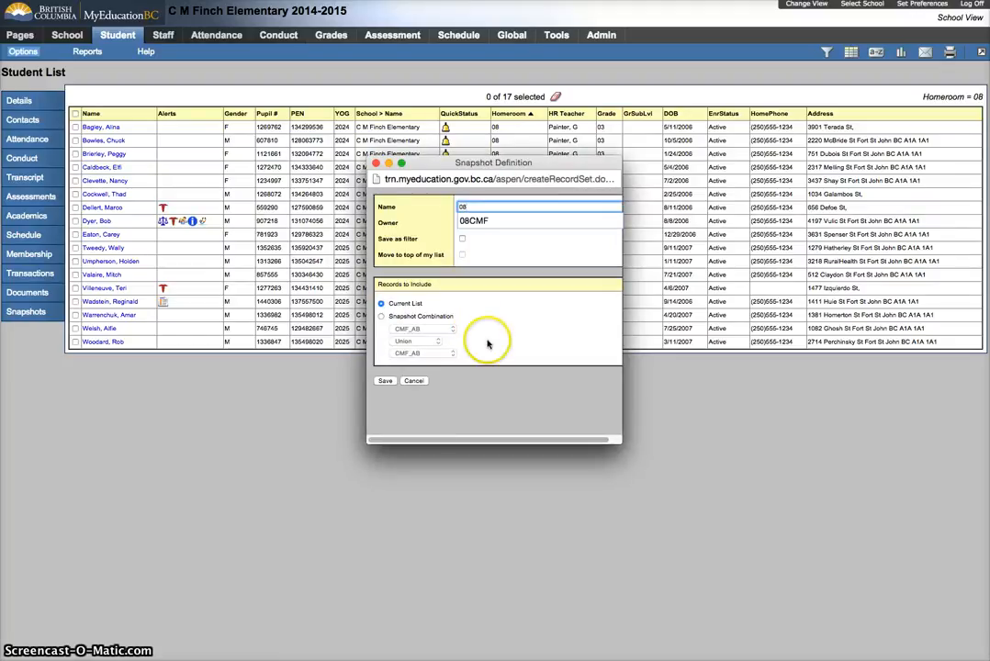
click(385, 381)
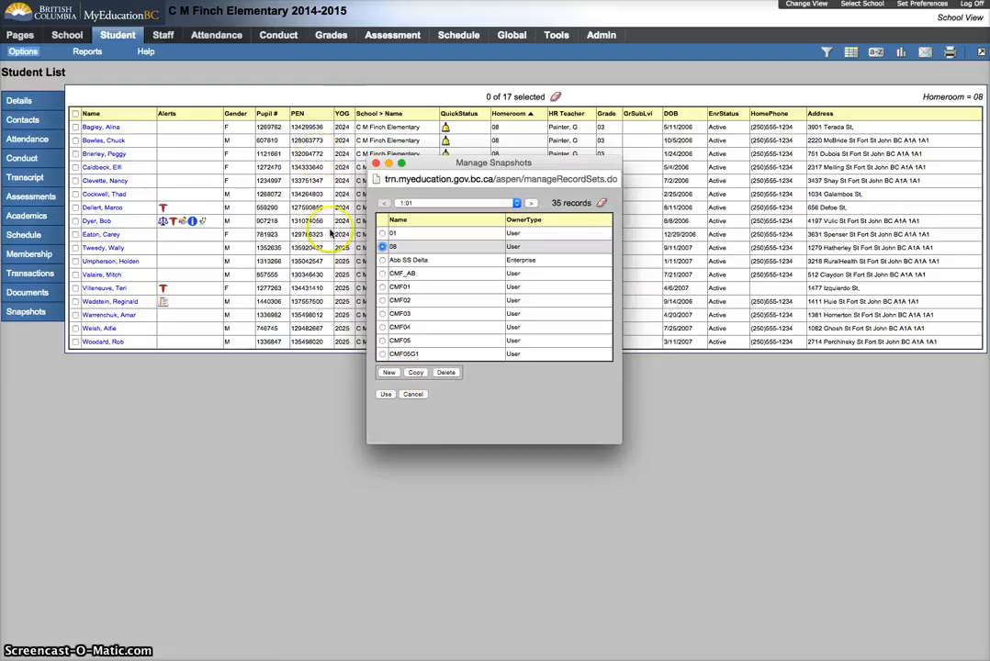
click(385, 394)
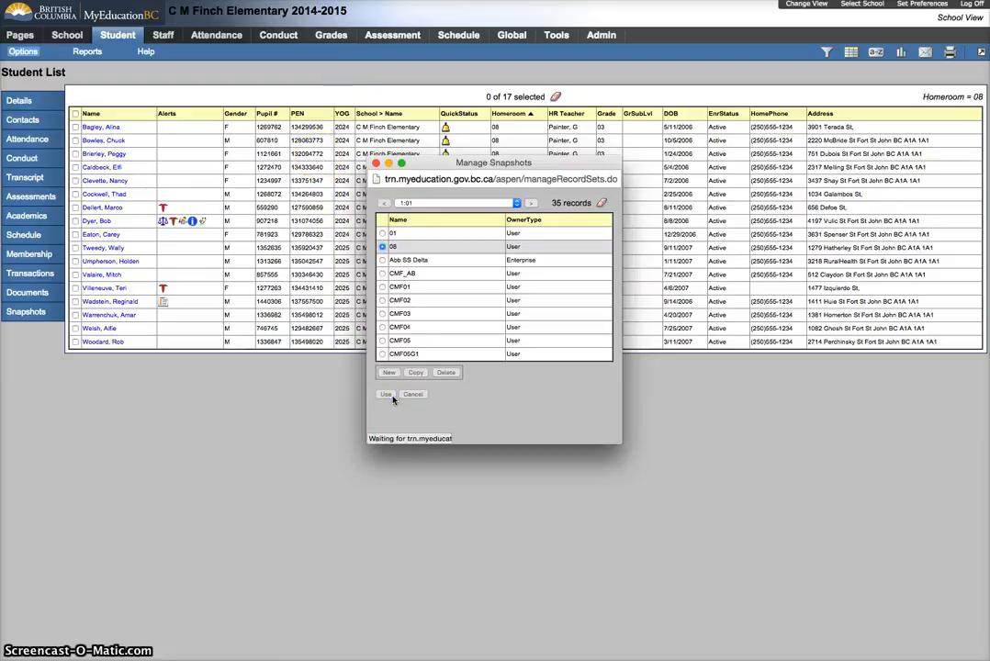
click(385, 394)
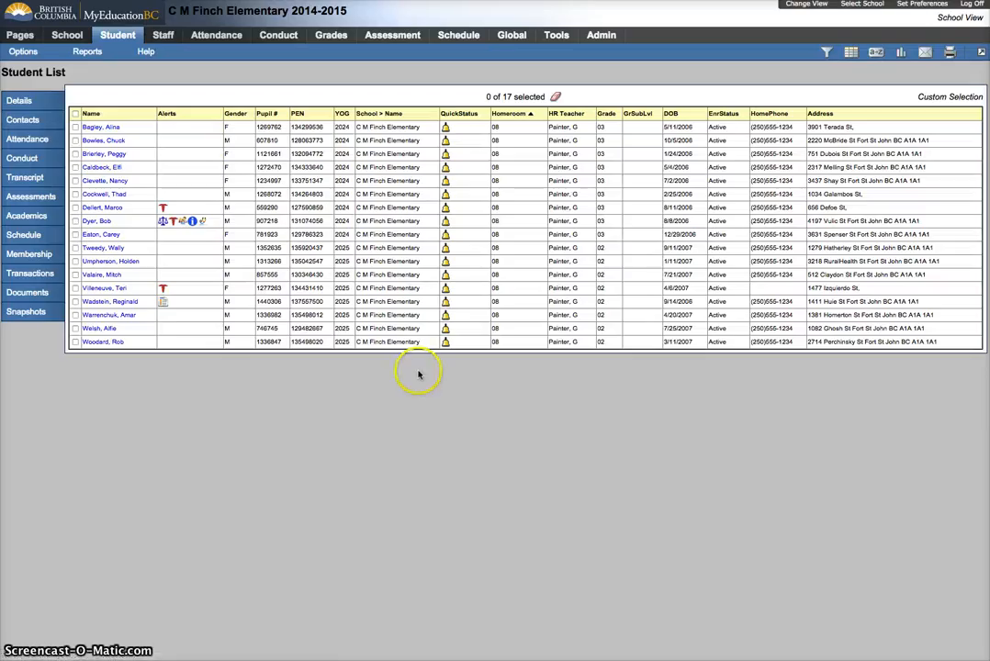
mouse_move(604, 255)
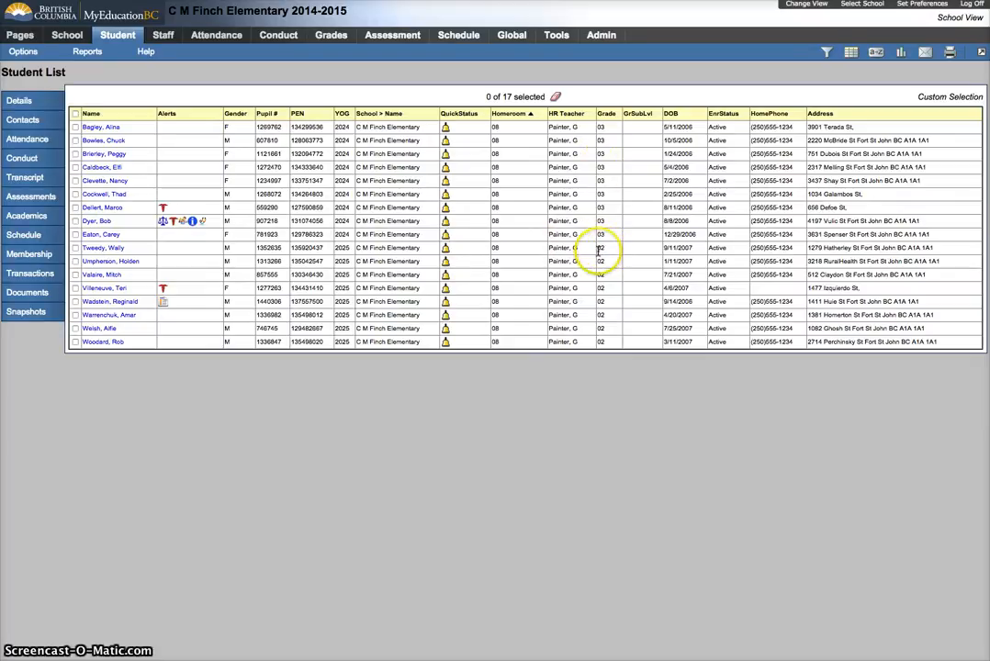
- Show only the eight checked grade 02 students, clear the selection, and open Snapshots
click(75, 248)
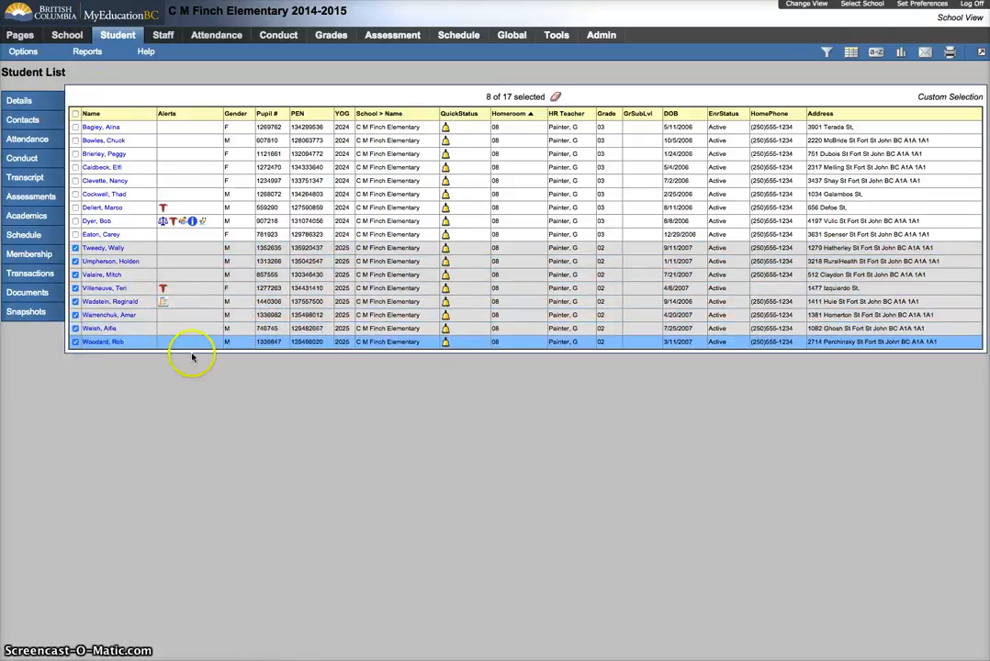
click(23, 50)
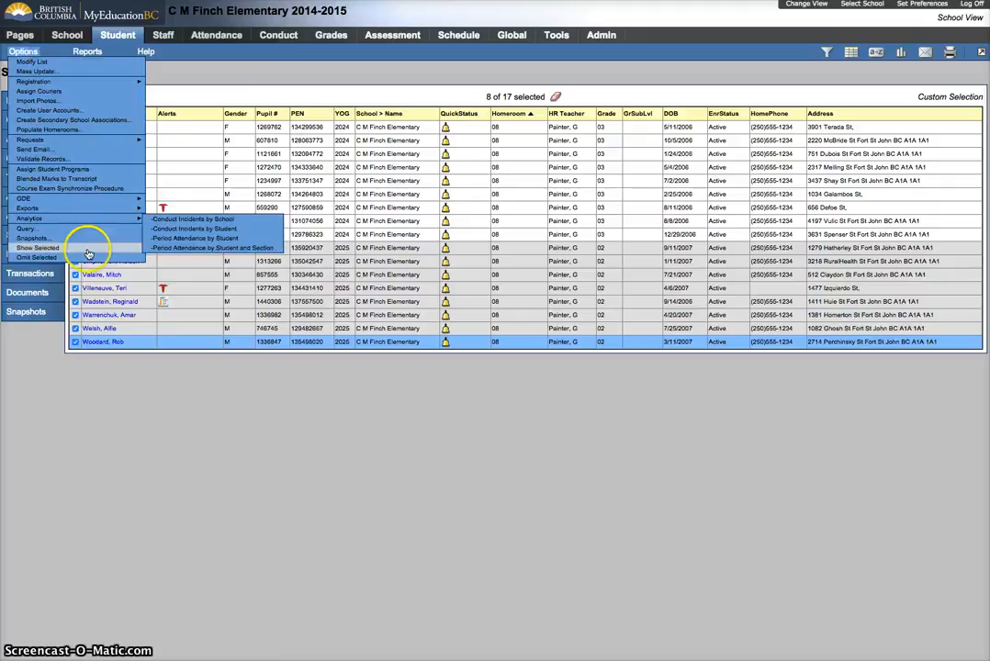
click(37, 248)
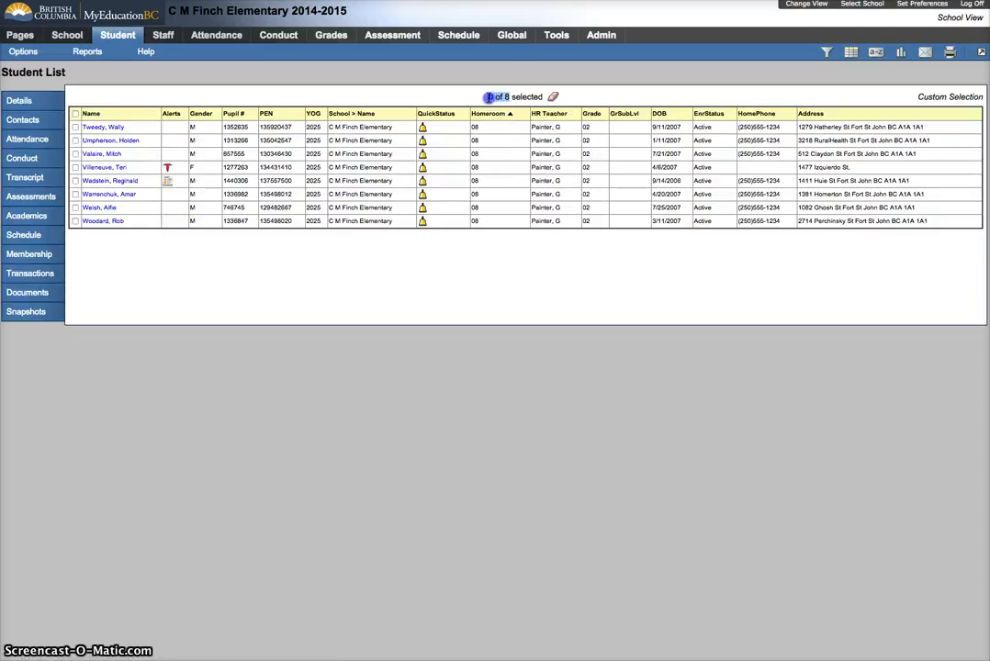
click(490, 96)
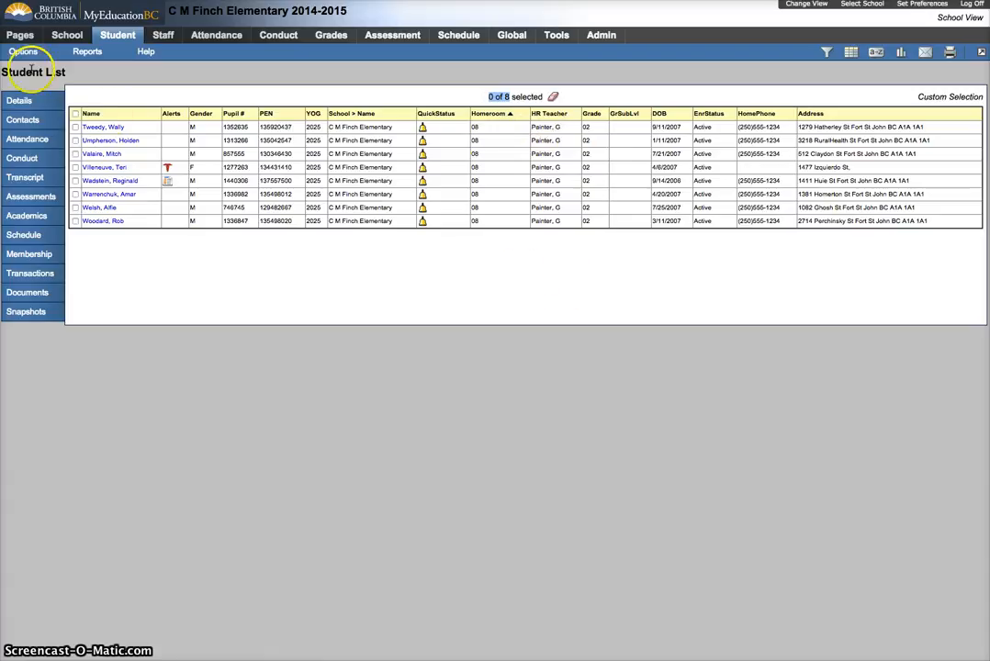
click(23, 50)
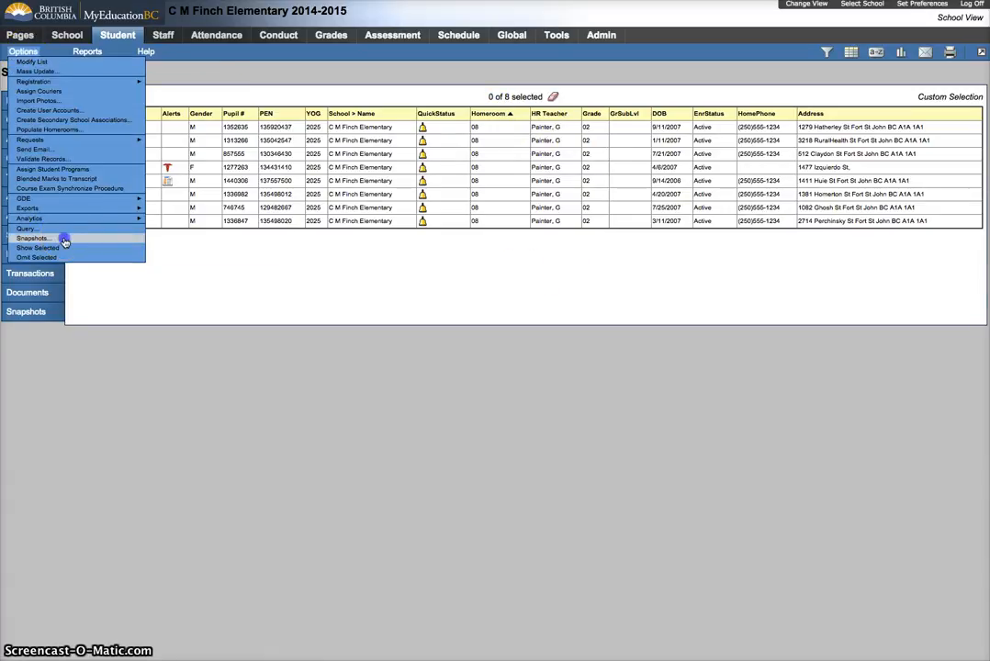
click(31, 238)
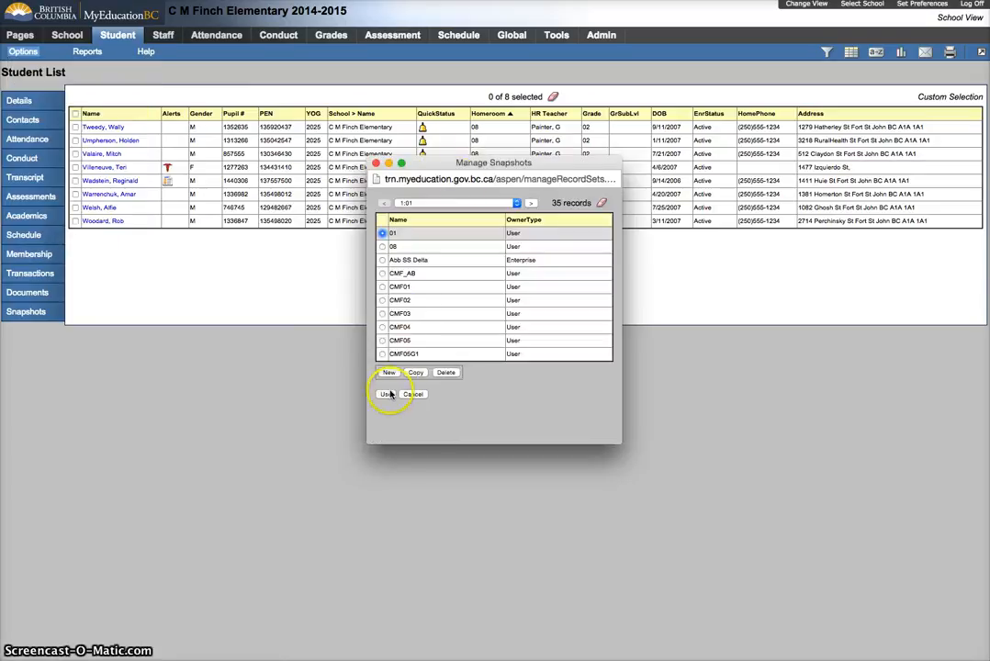
- Save a new snapshot named '08g2' from the eight grade 02 students and apply it
click(388, 372)
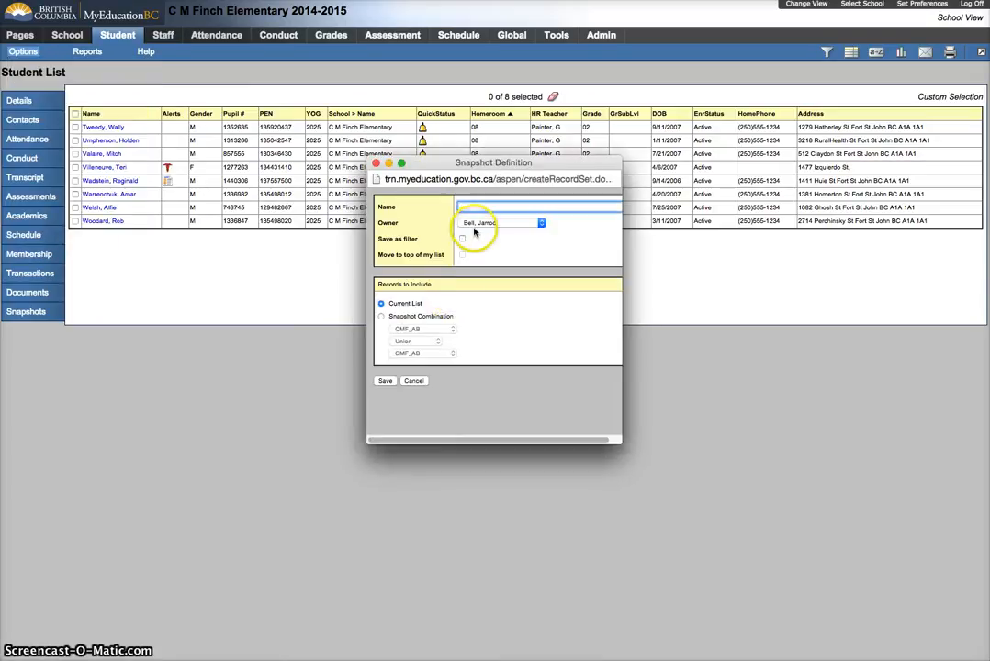
text(08g)
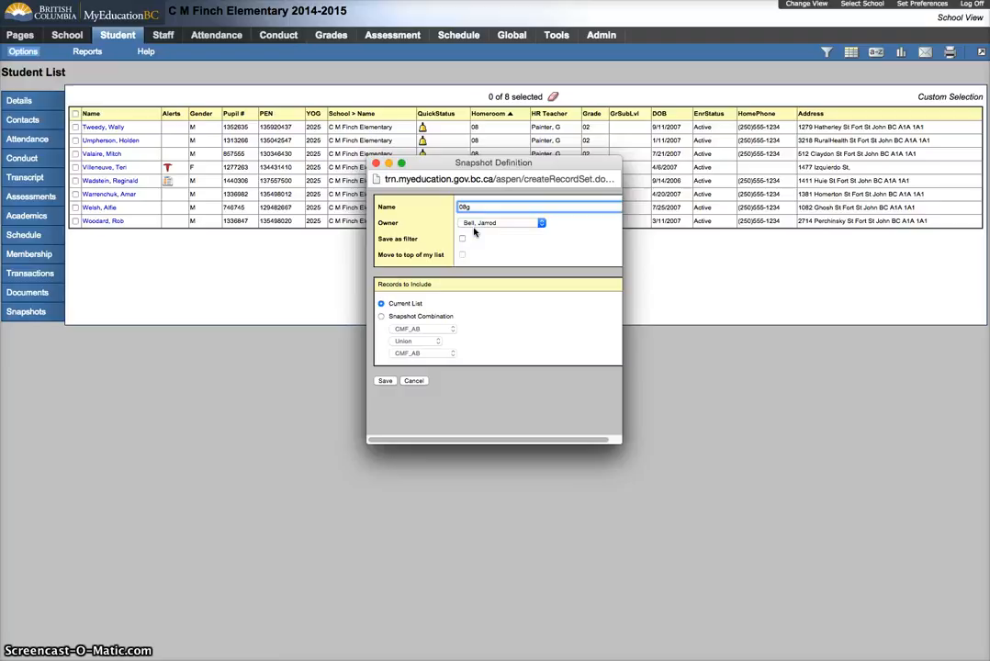
text(2)
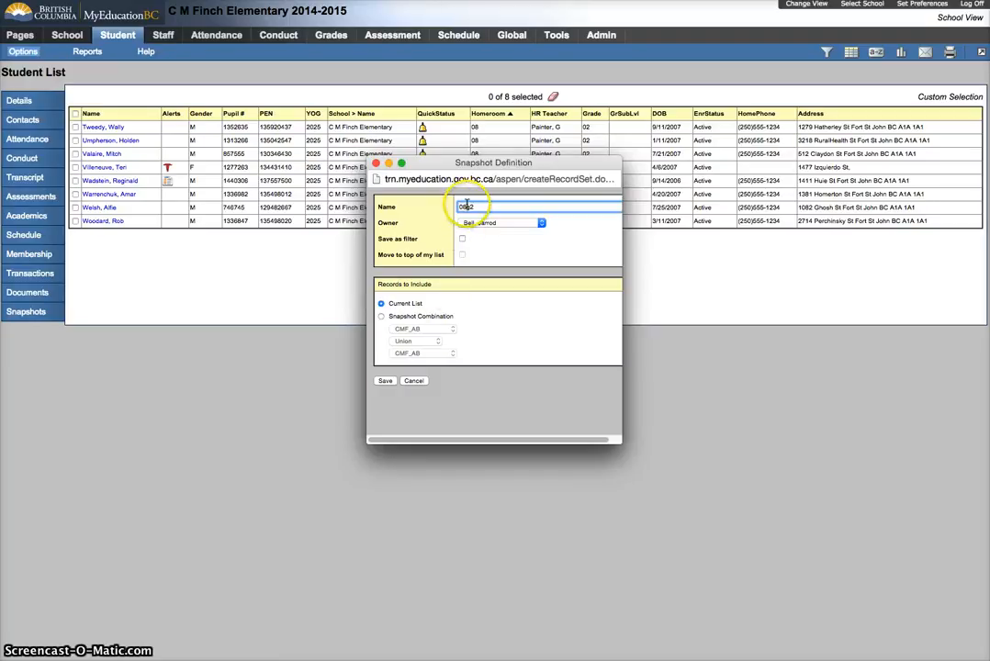
click(384, 381)
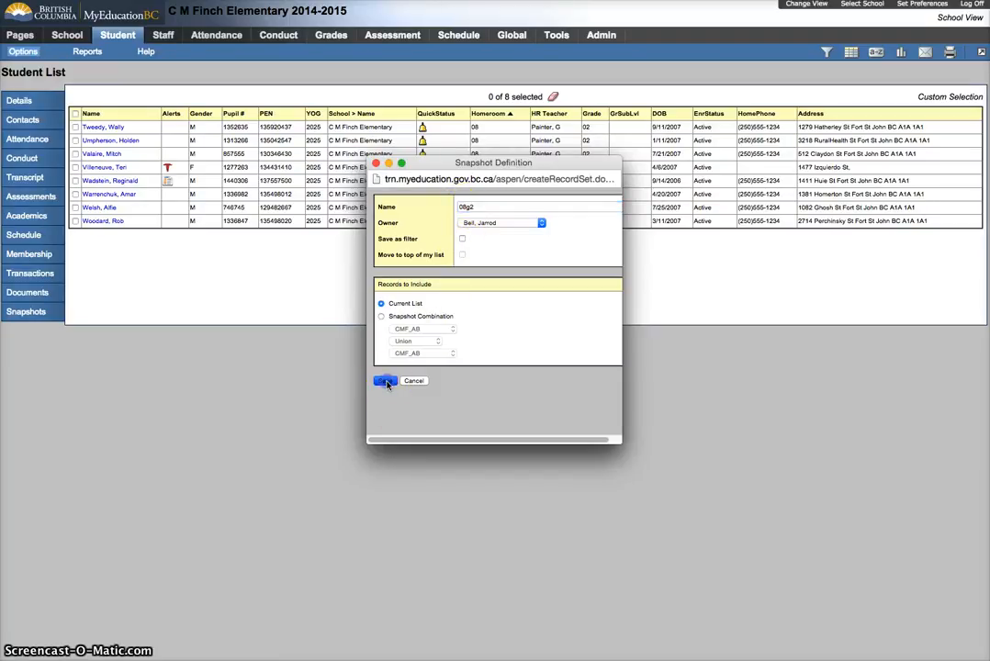
click(385, 381)
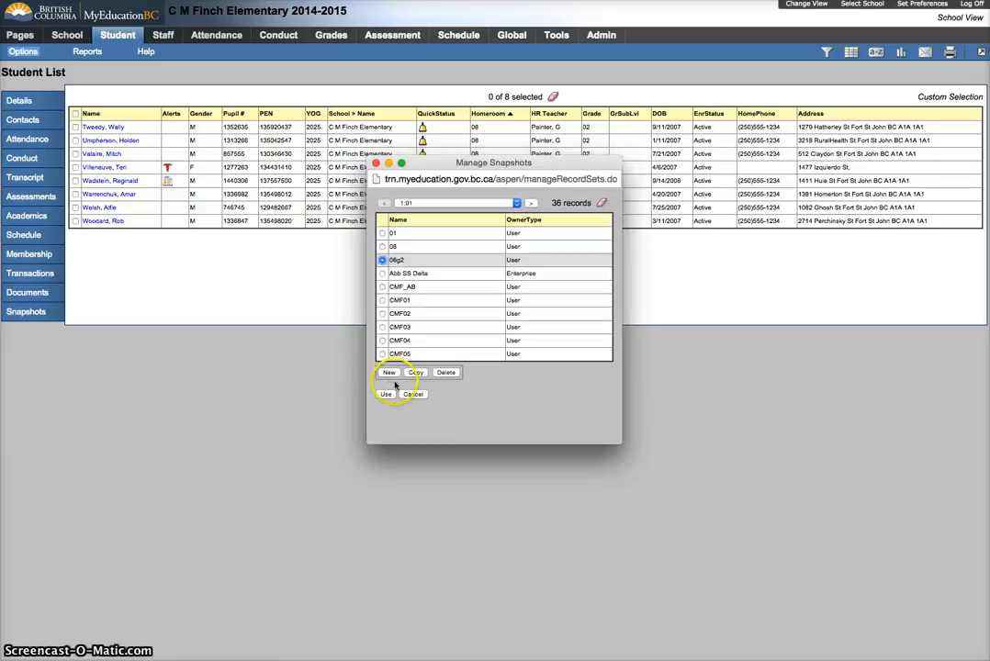
mouse_move(386, 394)
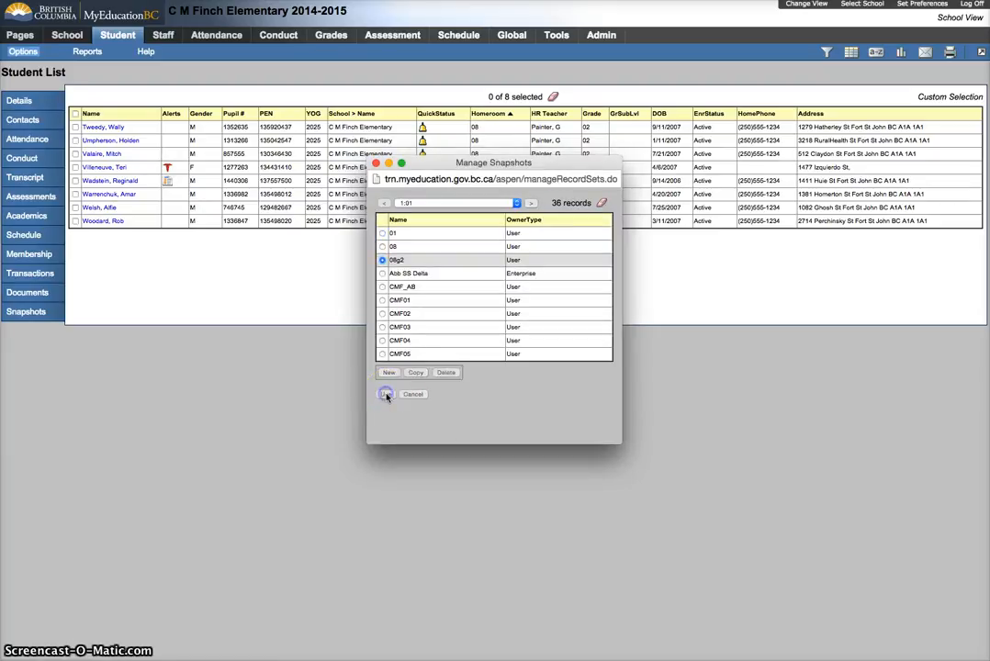
click(386, 393)
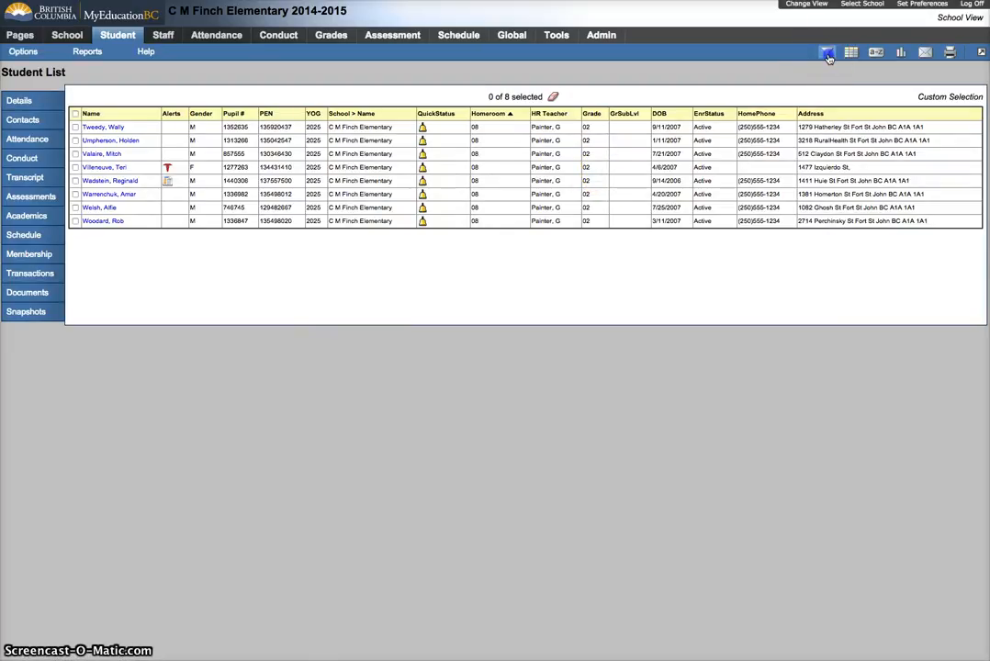
- Reapply the homeroom 08 filter and check the nine Grade 03 students
click(825, 52)
text(08)
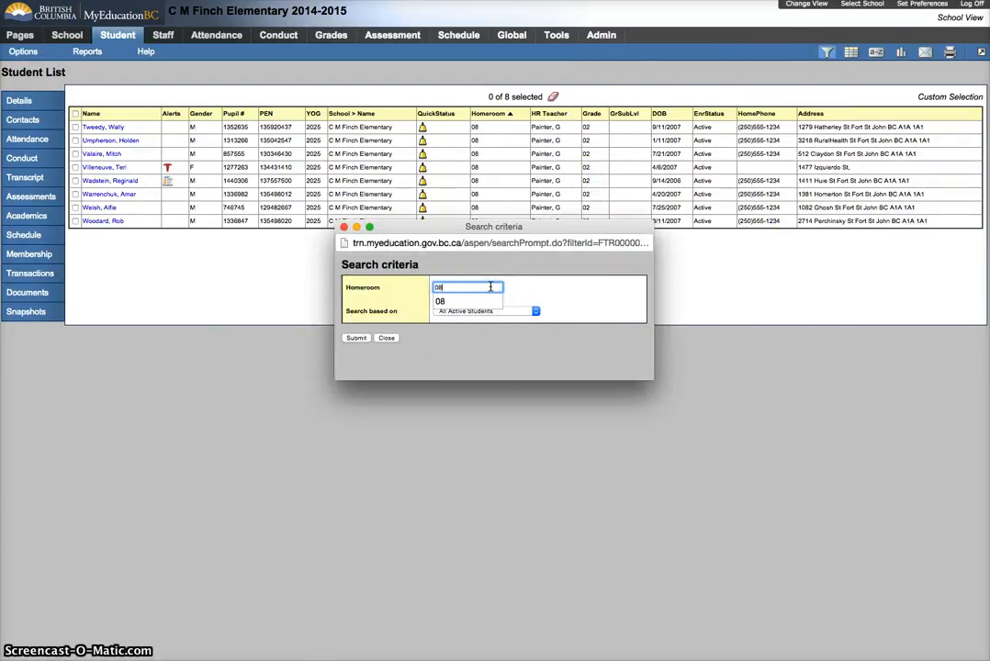
click(356, 338)
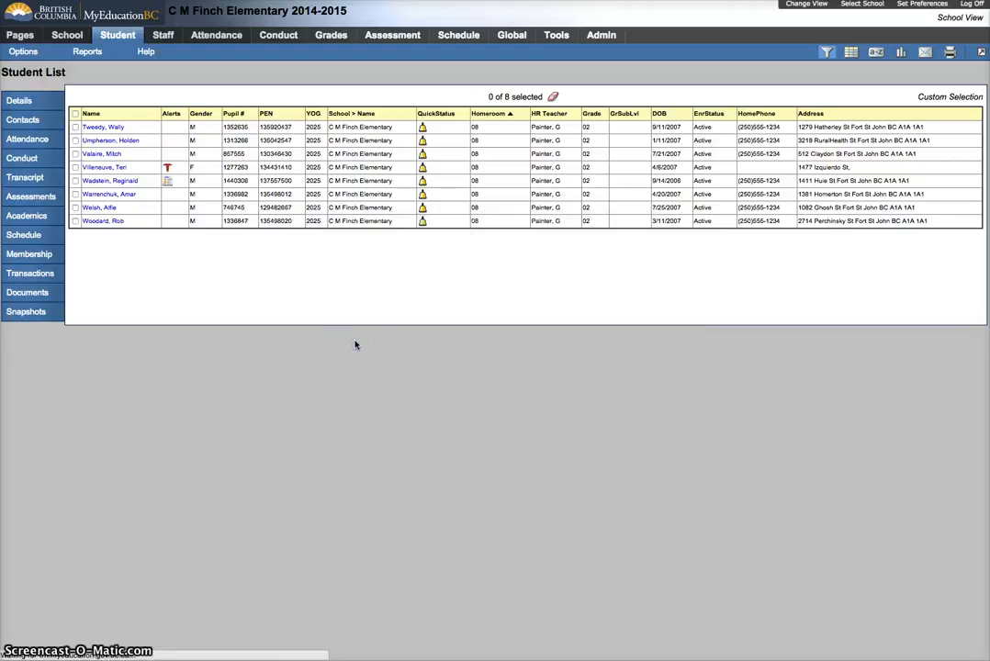
mouse_move(362, 344)
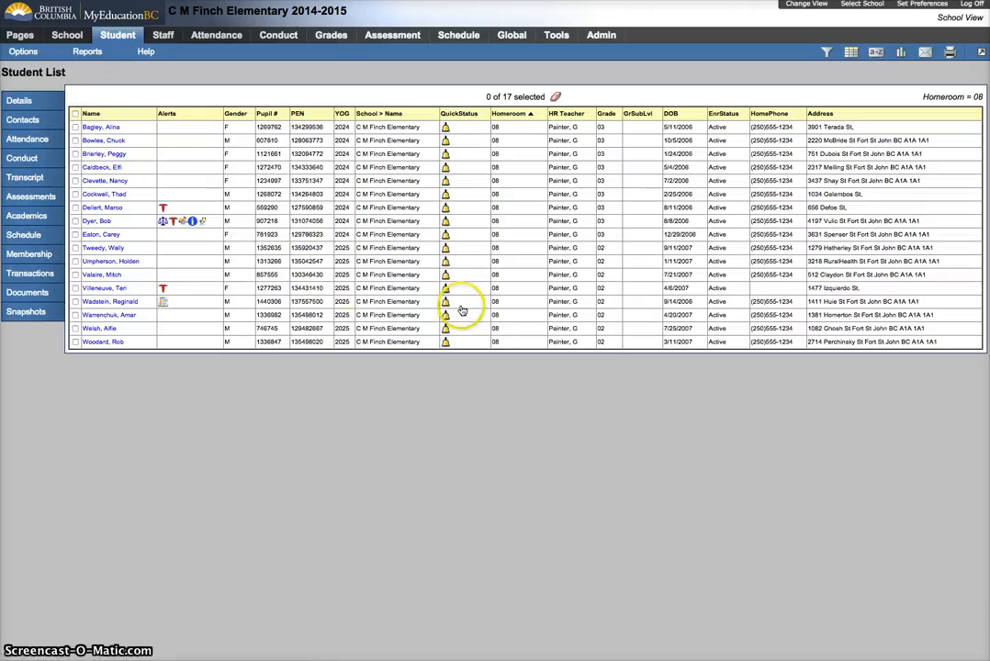
click(101, 234)
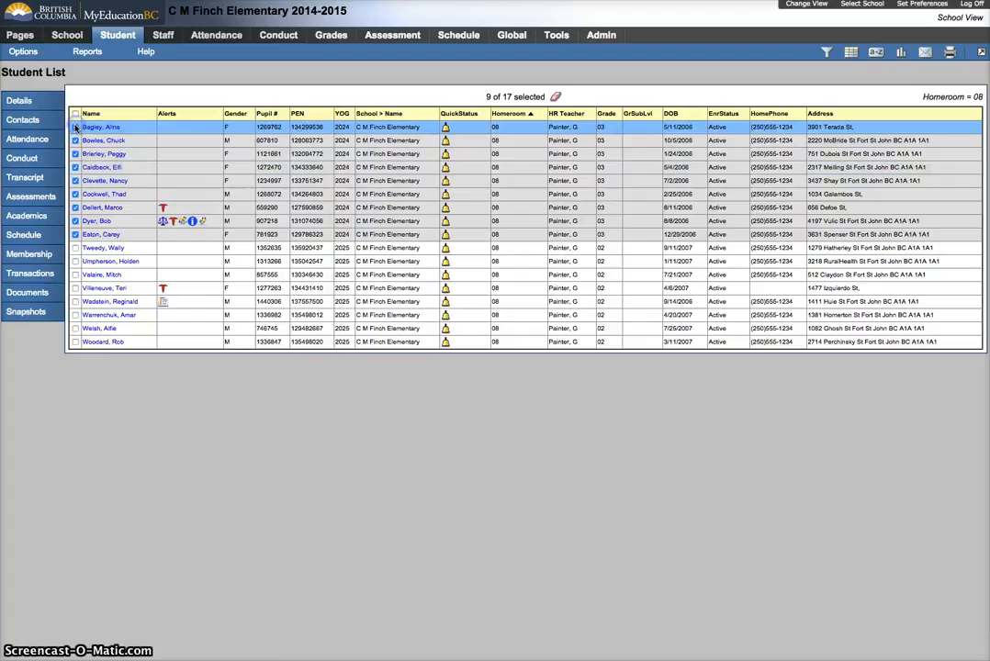
- Show only the nine checked Grade 03 students, then save and apply them as snapshot 08g3
click(23, 51)
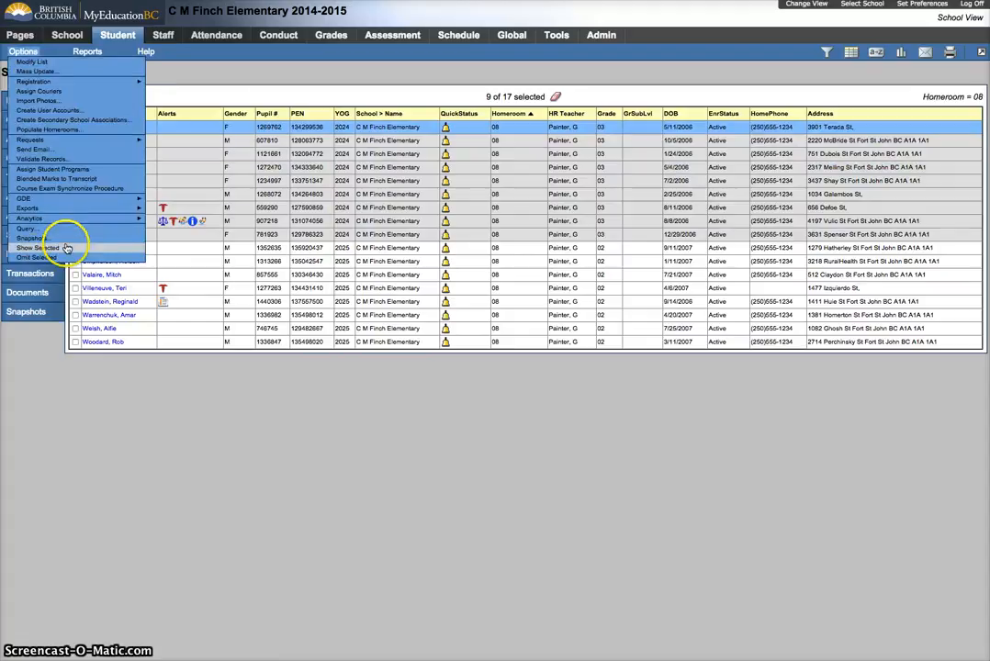
click(40, 248)
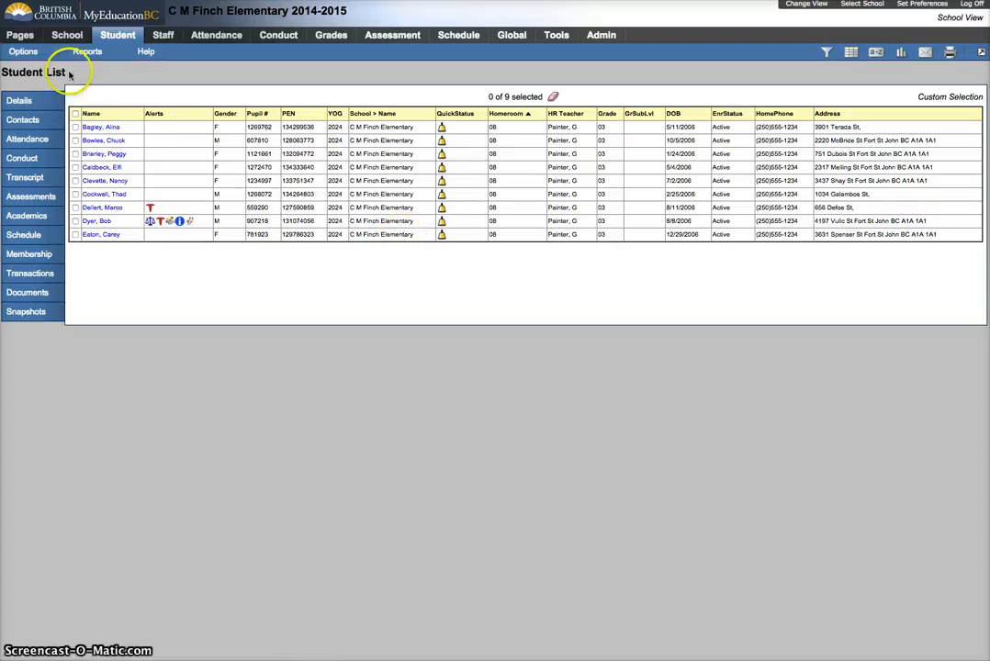
click(23, 51)
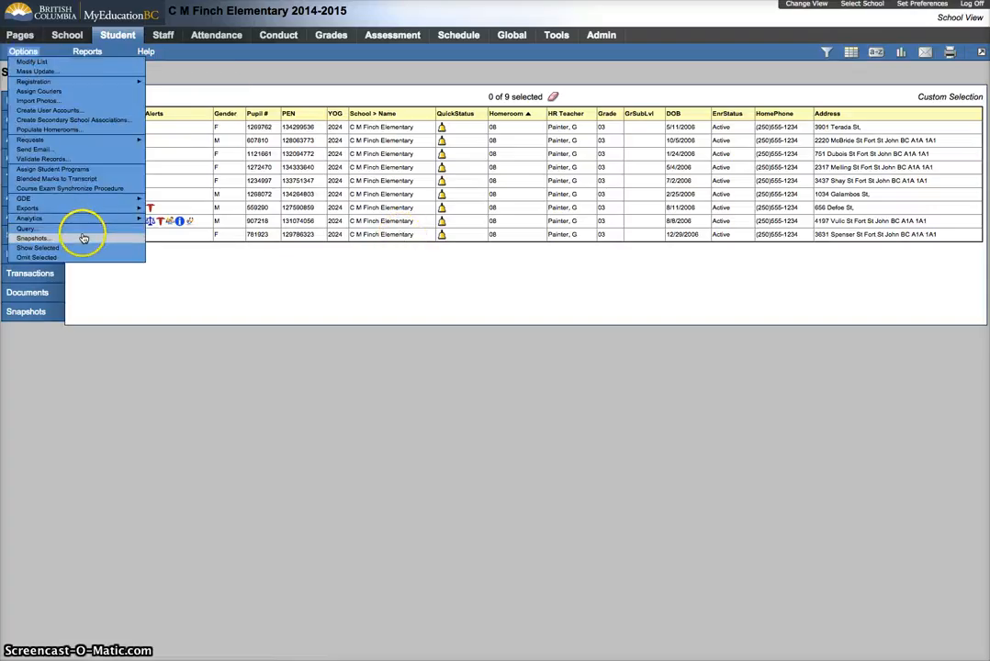
click(34, 238)
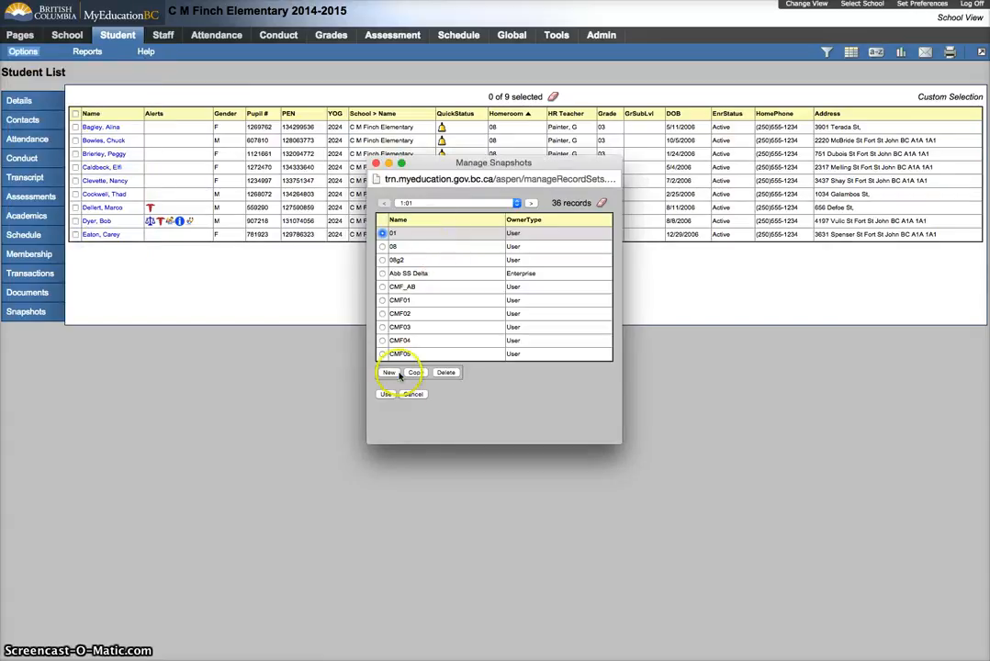
click(388, 372)
text(08g3)
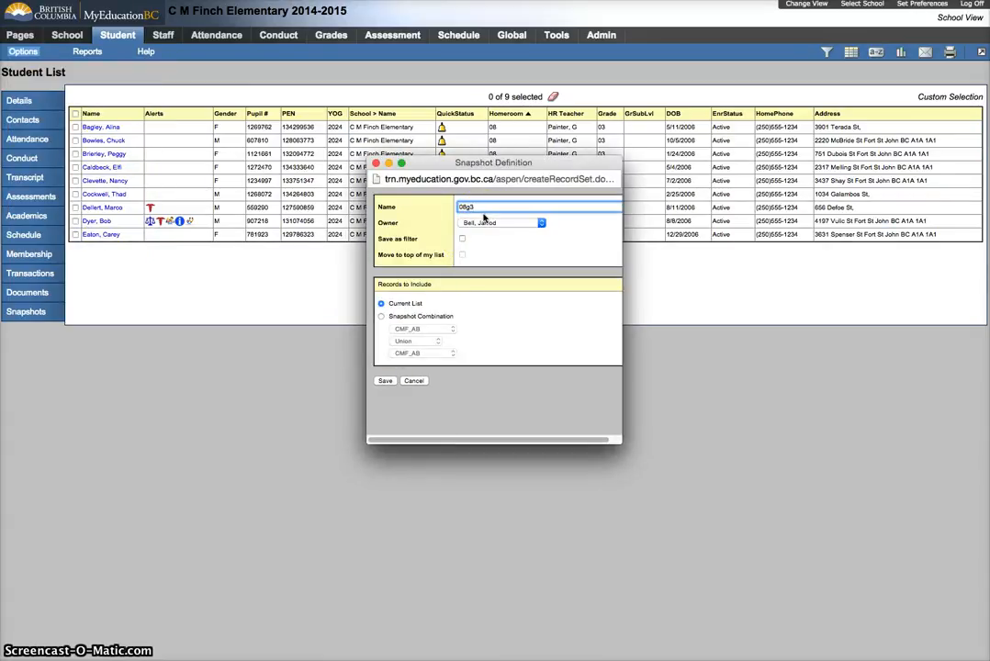
click(385, 380)
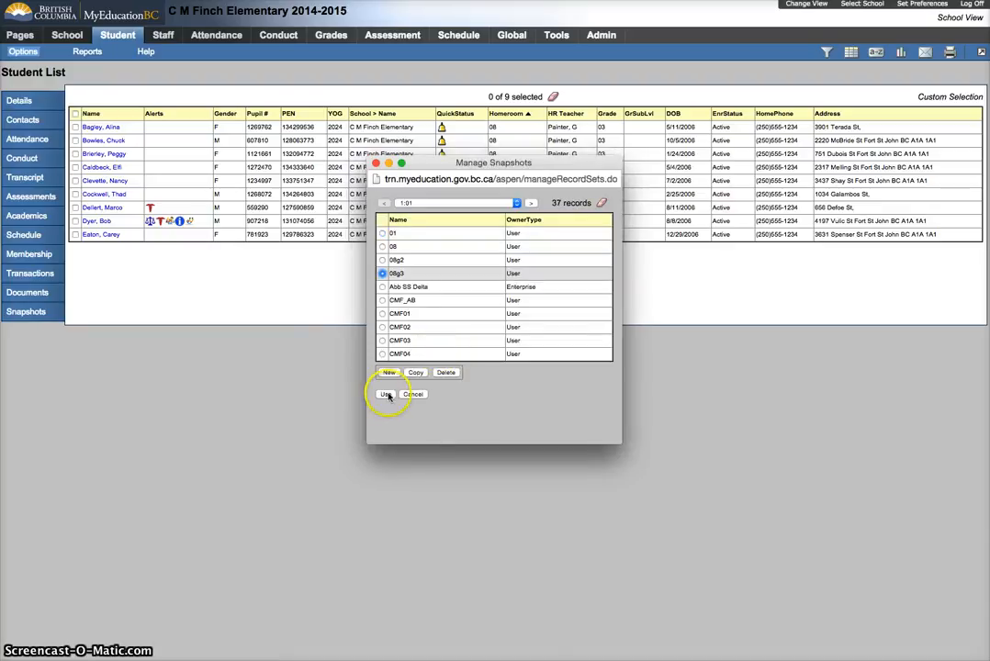
click(387, 394)
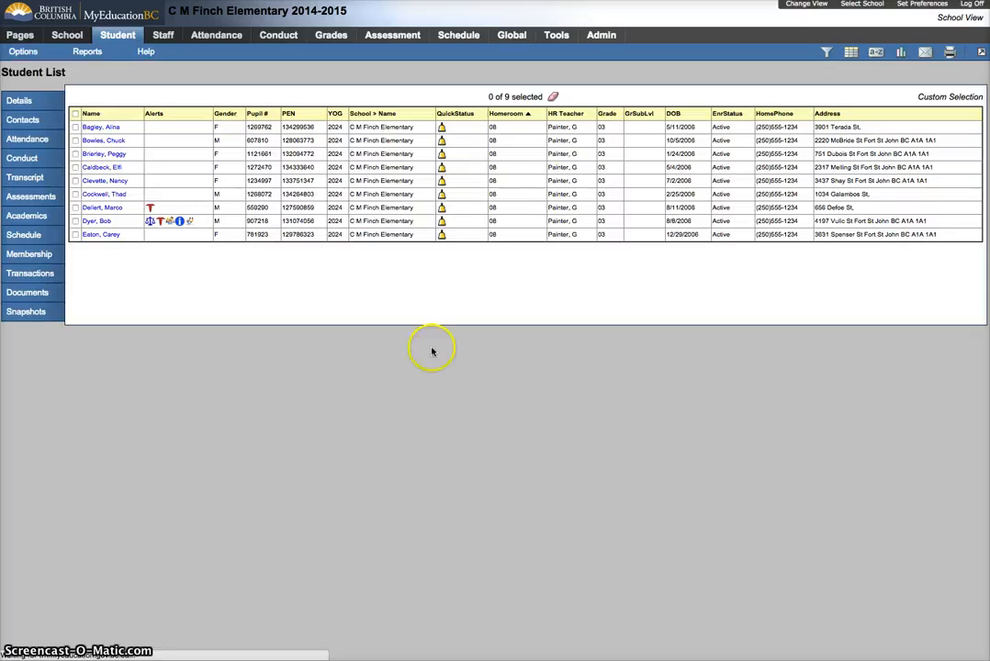
mouse_move(647, 179)
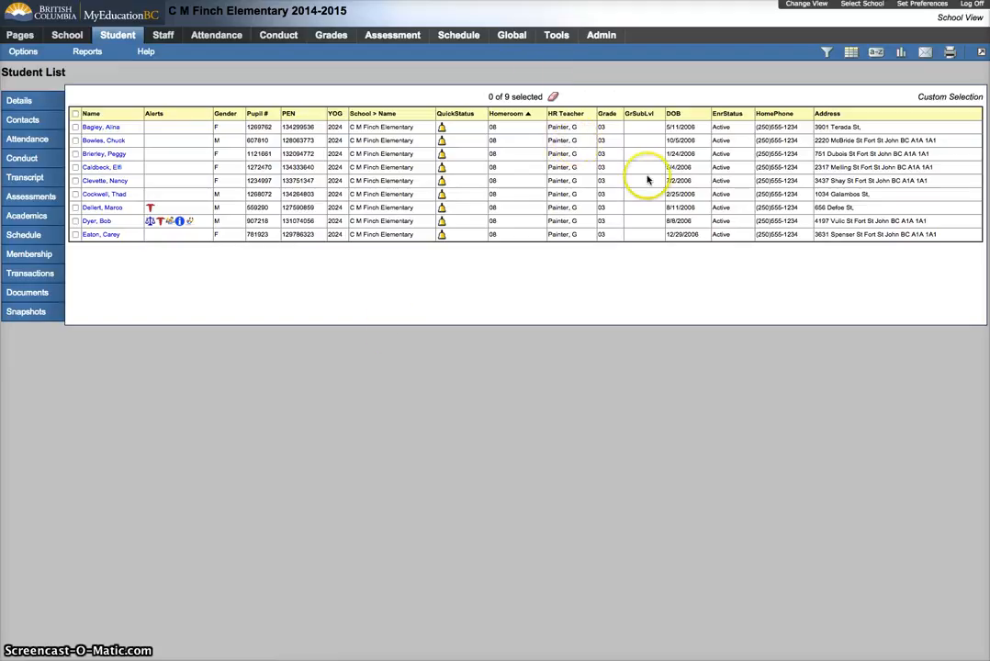
mouse_move(597, 304)
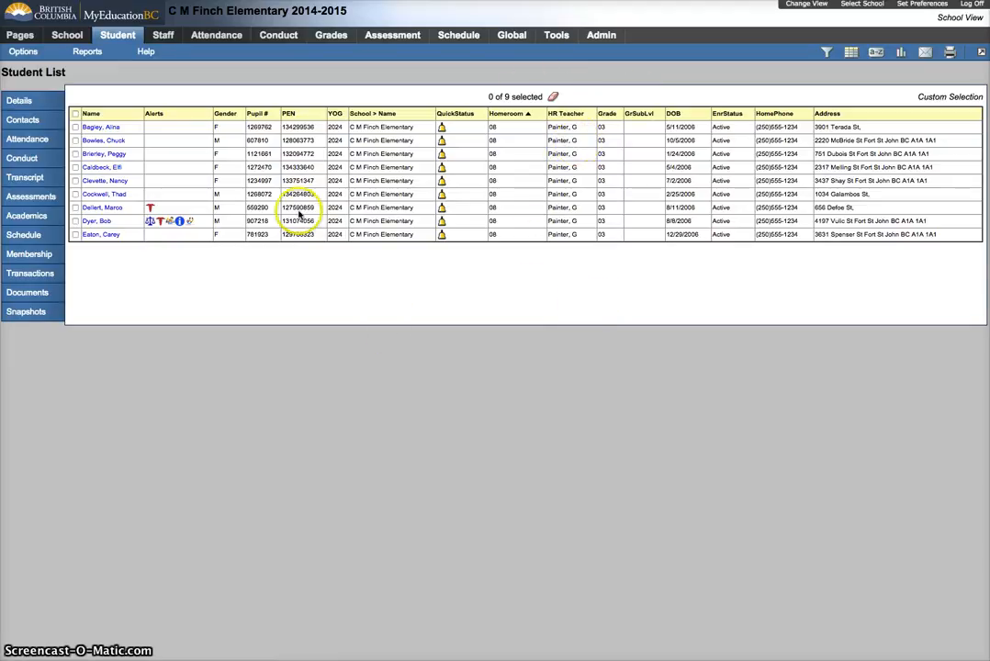
mouse_move(185, 85)
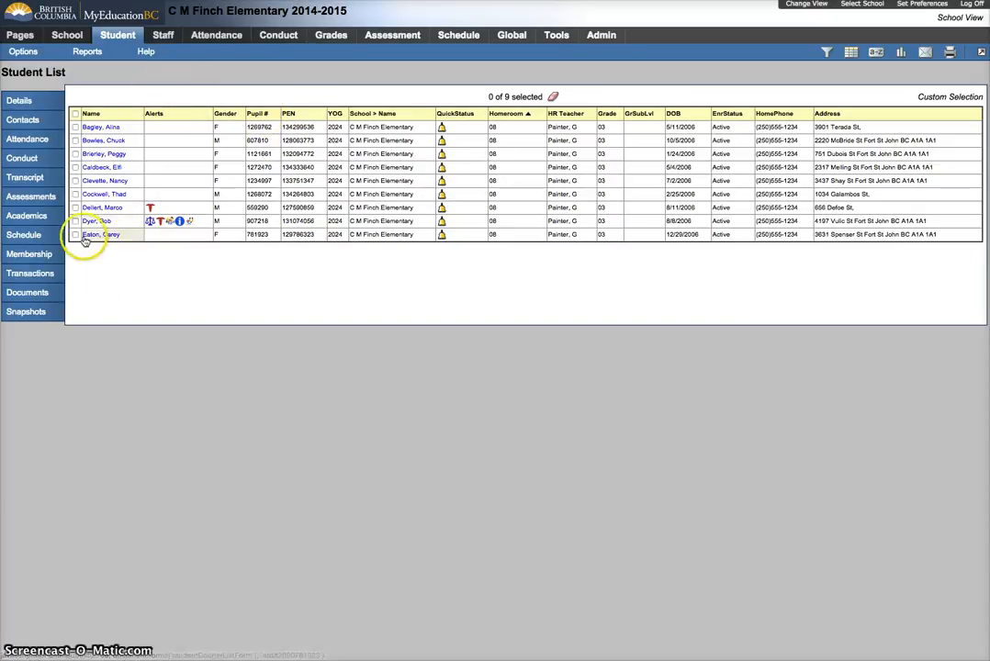
- Clear the 08g3 snapshot to return to all 278 active students
click(825, 51)
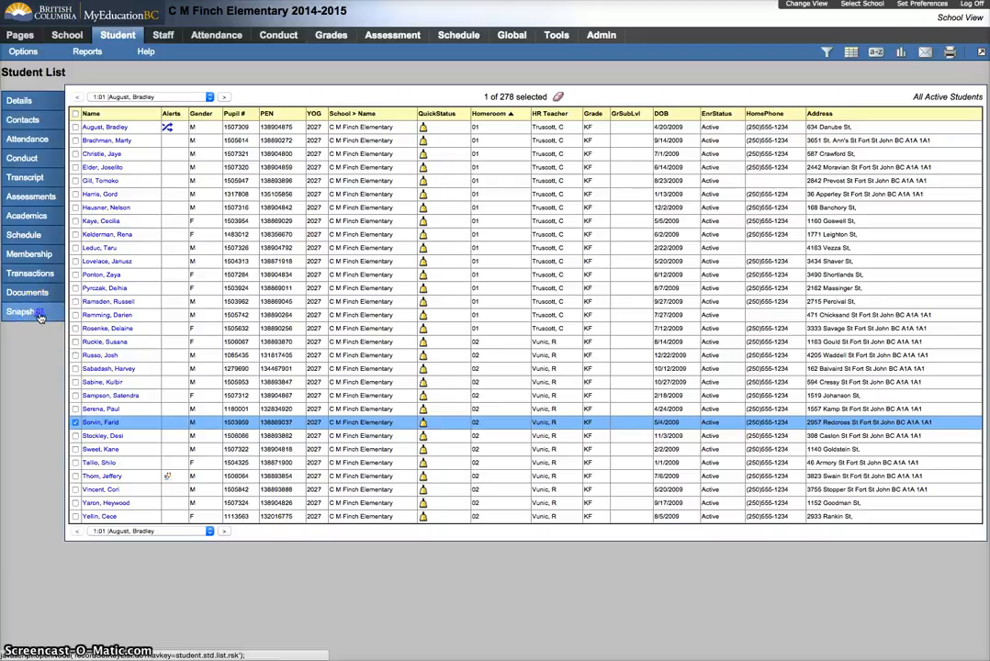
click(30, 313)
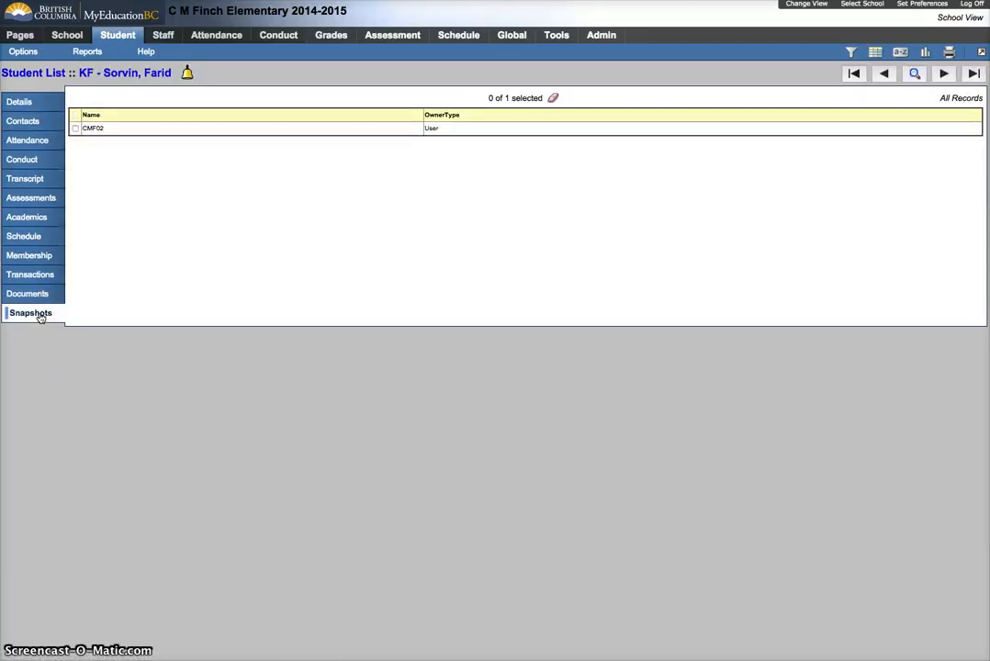
mouse_move(65, 288)
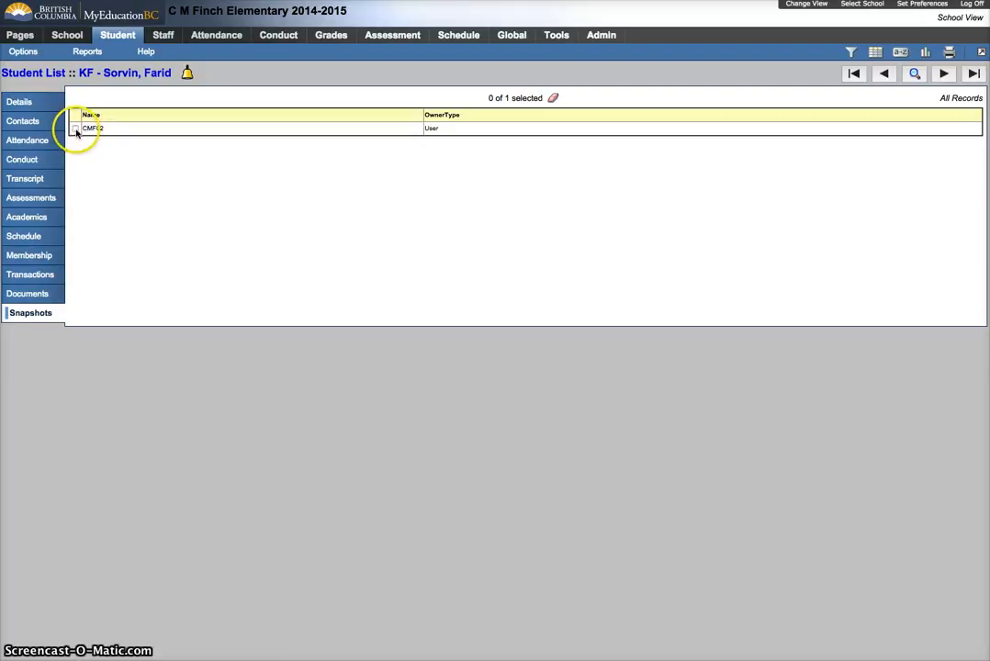
click(75, 128)
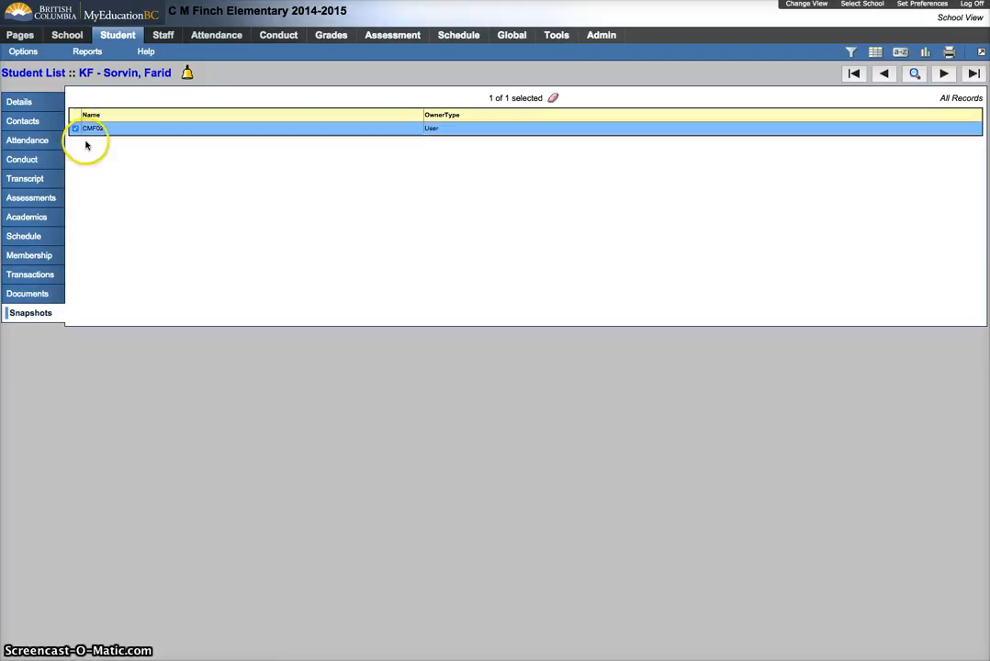
click(22, 51)
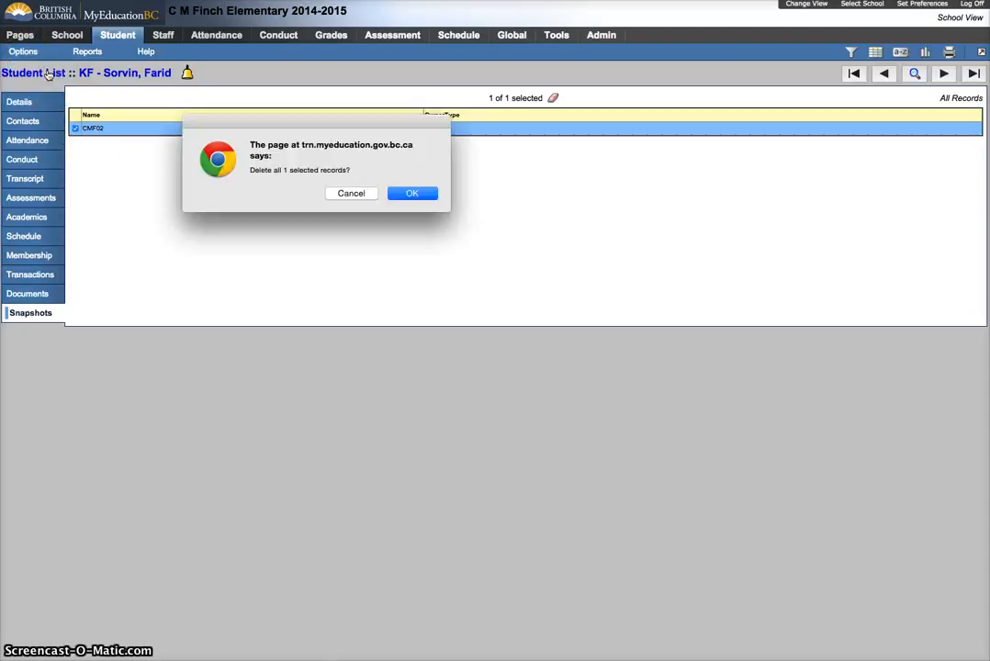
mouse_move(120, 72)
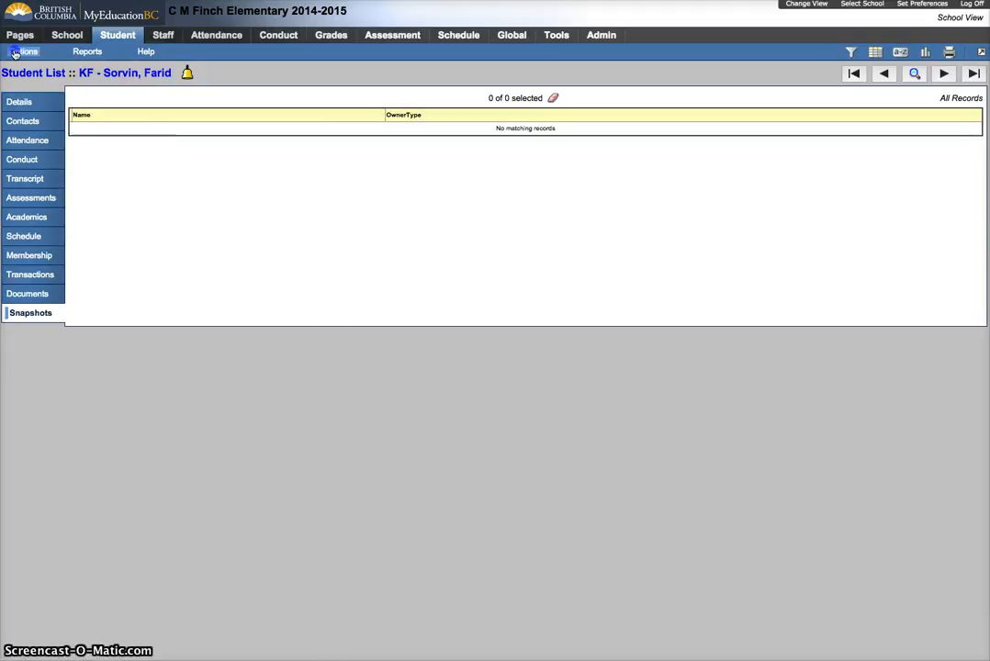
click(23, 52)
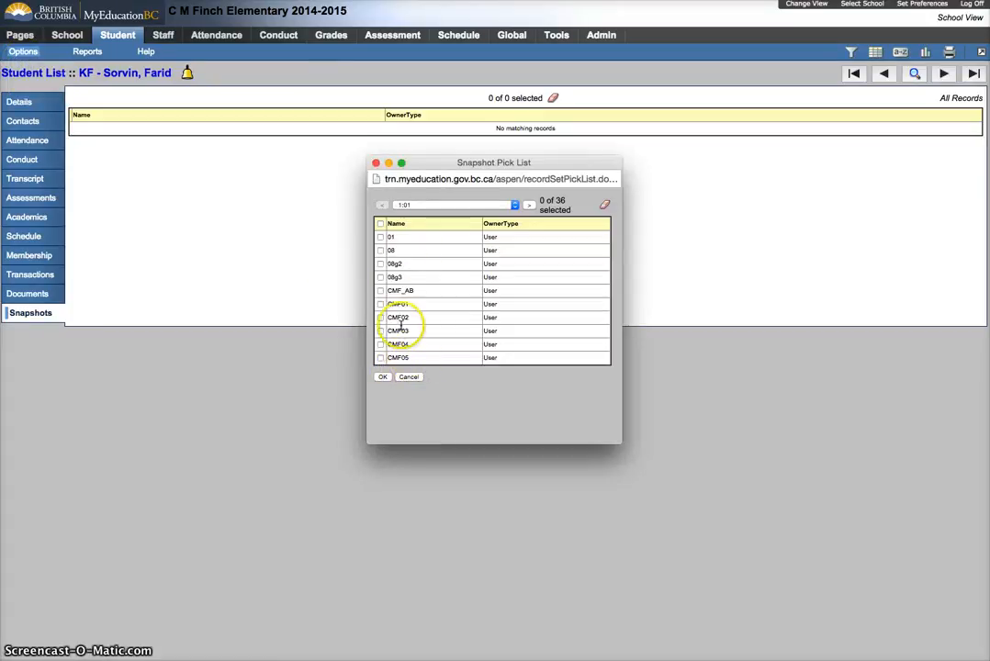
click(380, 304)
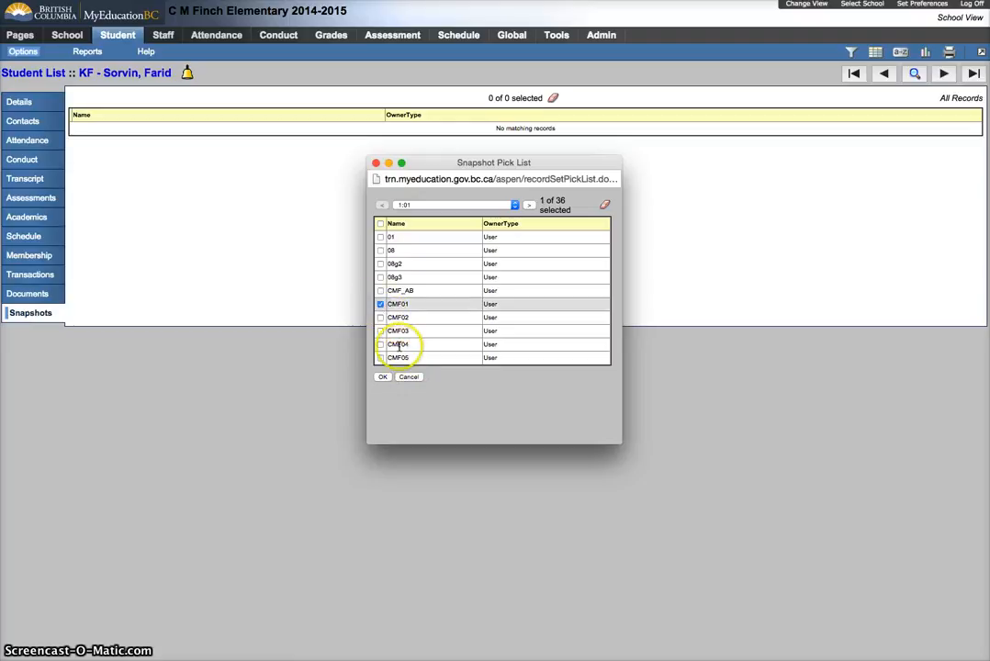
click(380, 304)
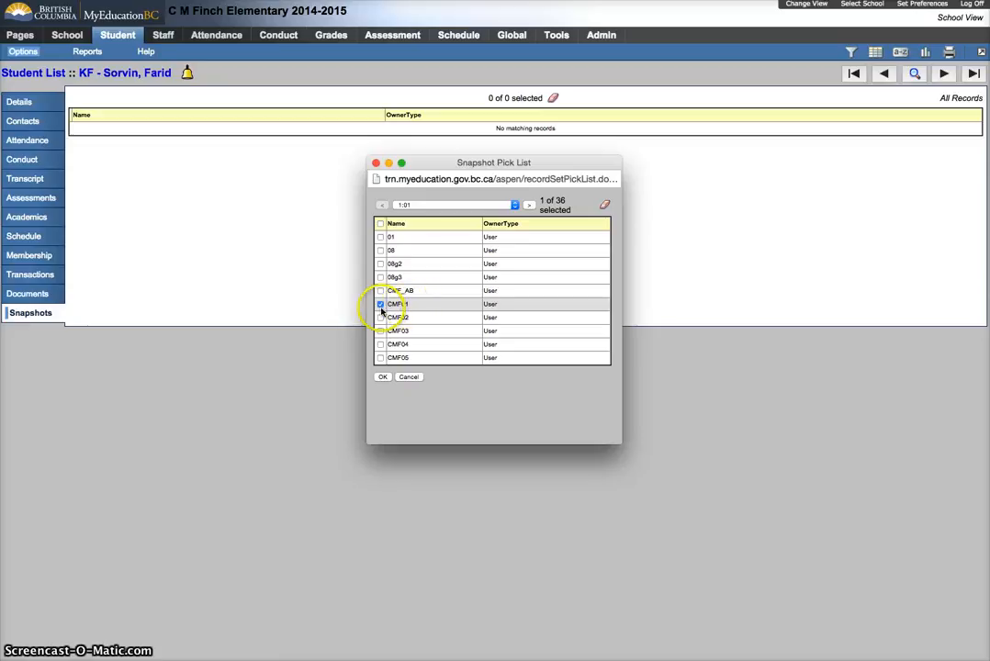
mouse_move(406, 375)
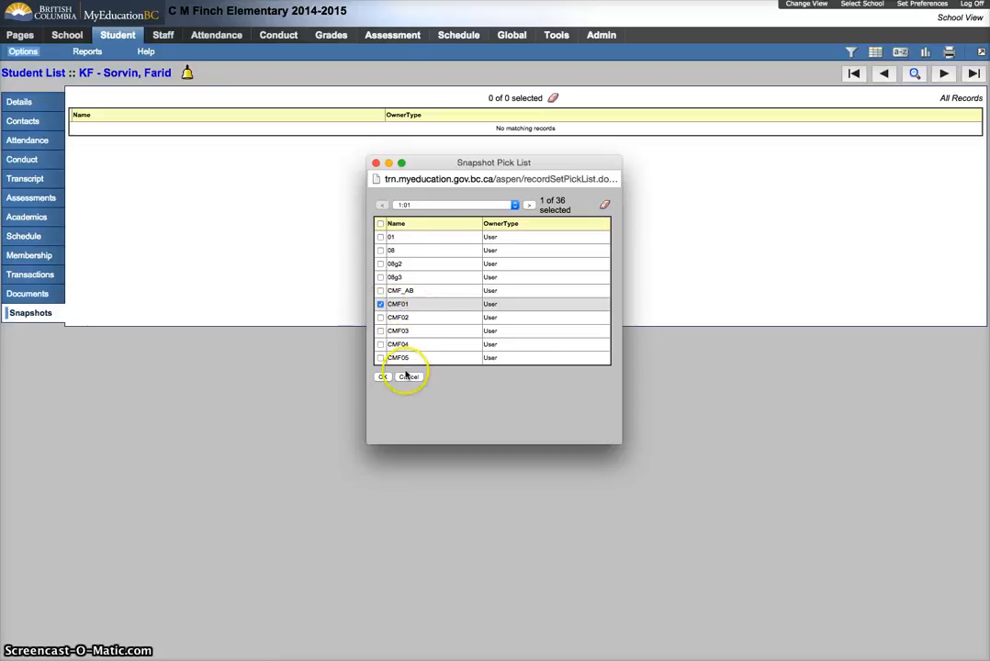
click(383, 377)
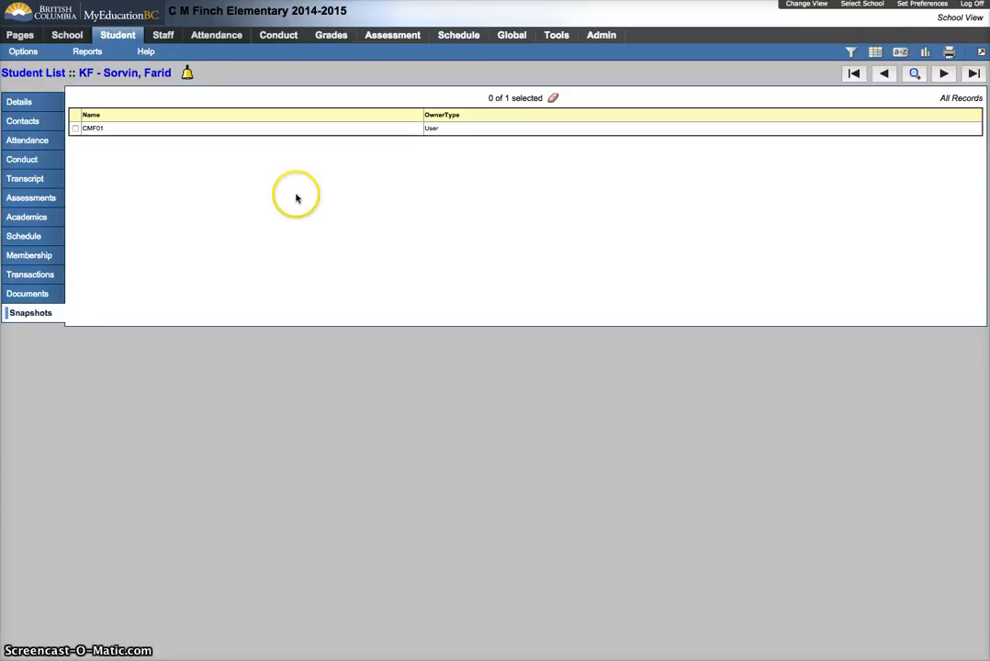
mouse_move(270, 187)
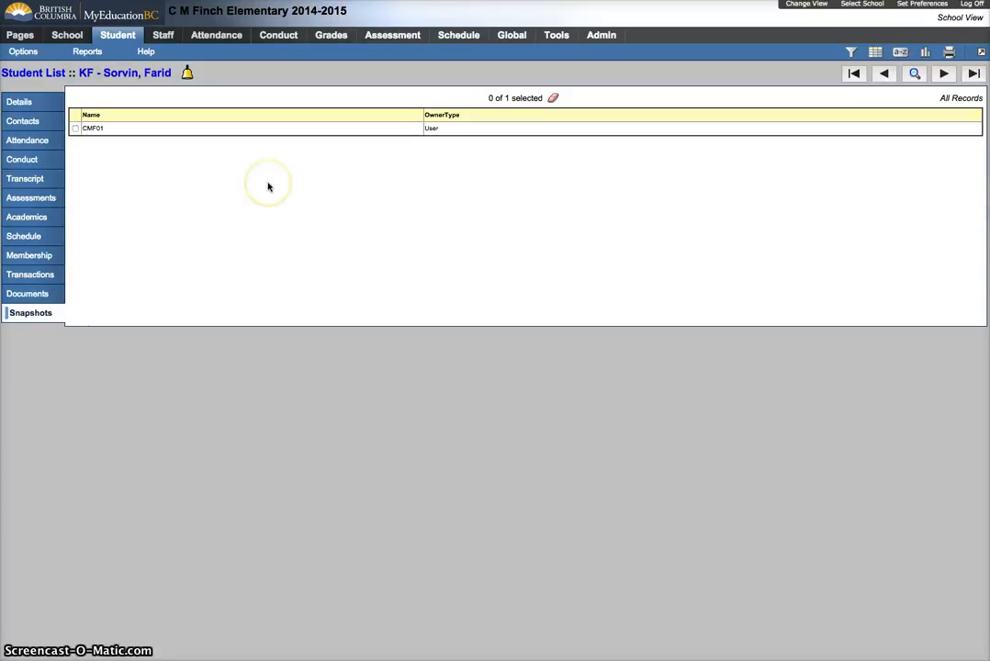